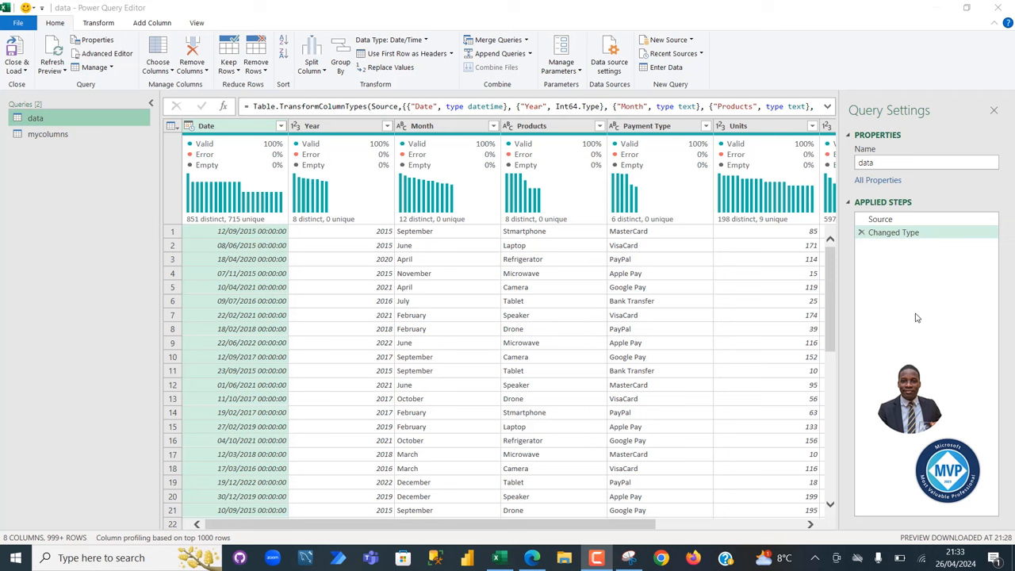
pyautogui.moveTo(112, 170)
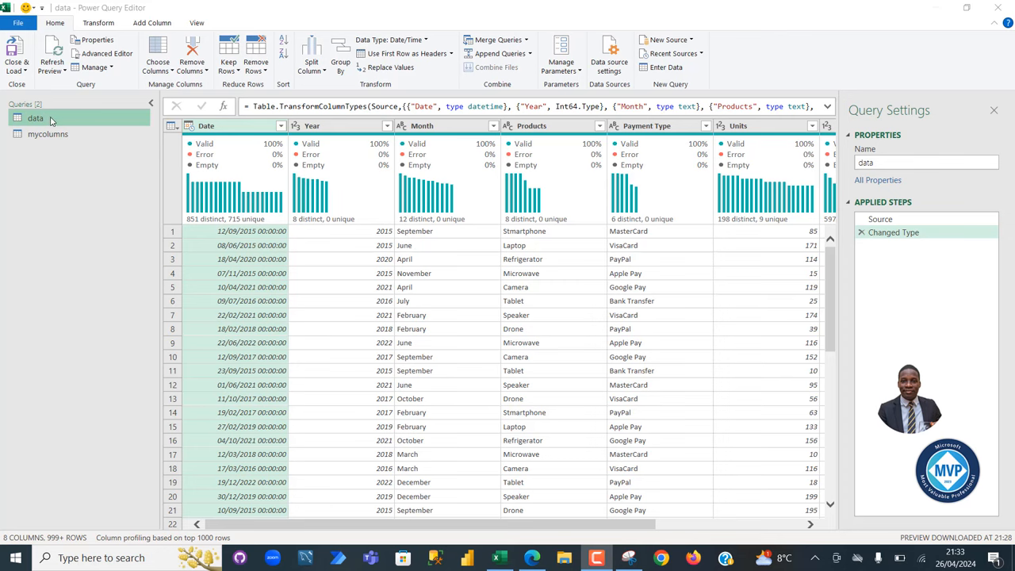
# Switch back and forth between the mycolumns and data queries to review them.
pyautogui.click(48, 136)
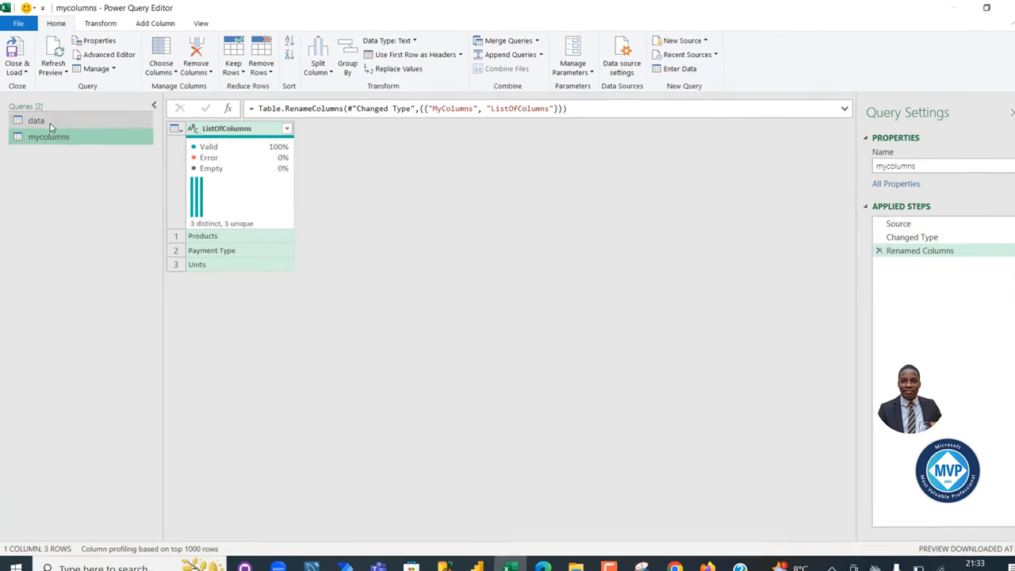
pyautogui.click(36, 121)
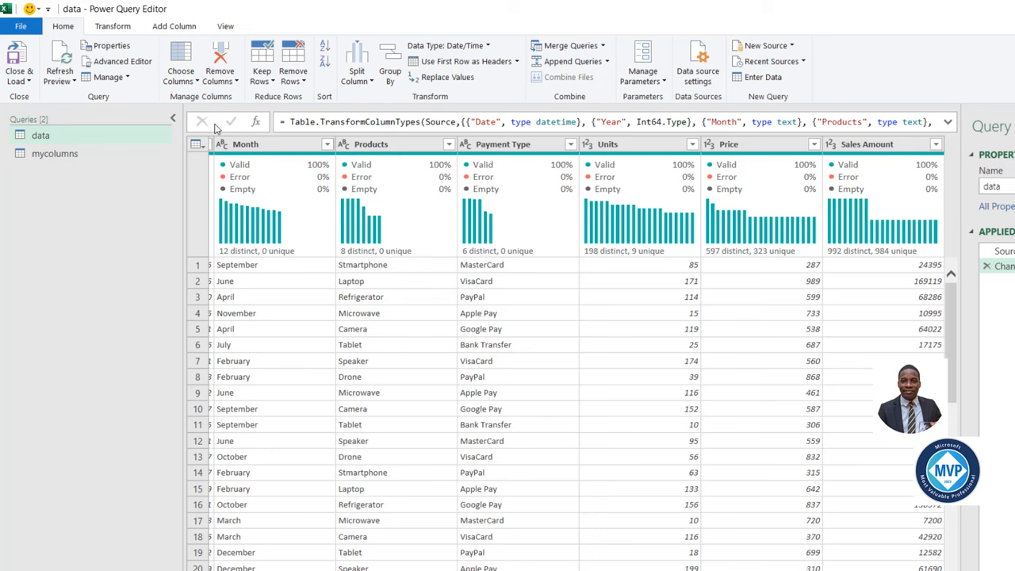
pyautogui.click(55, 153)
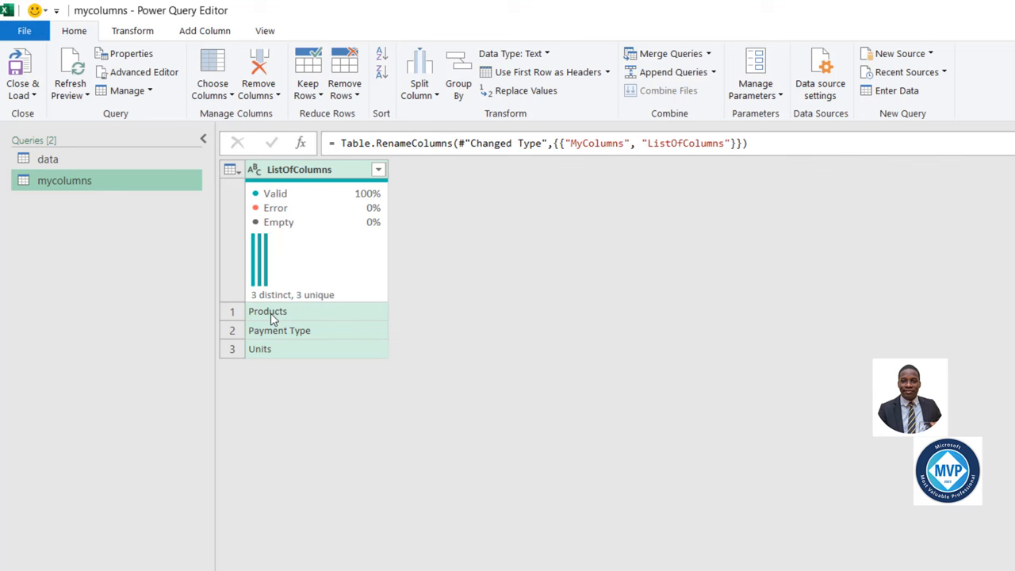
pyautogui.moveTo(291, 350)
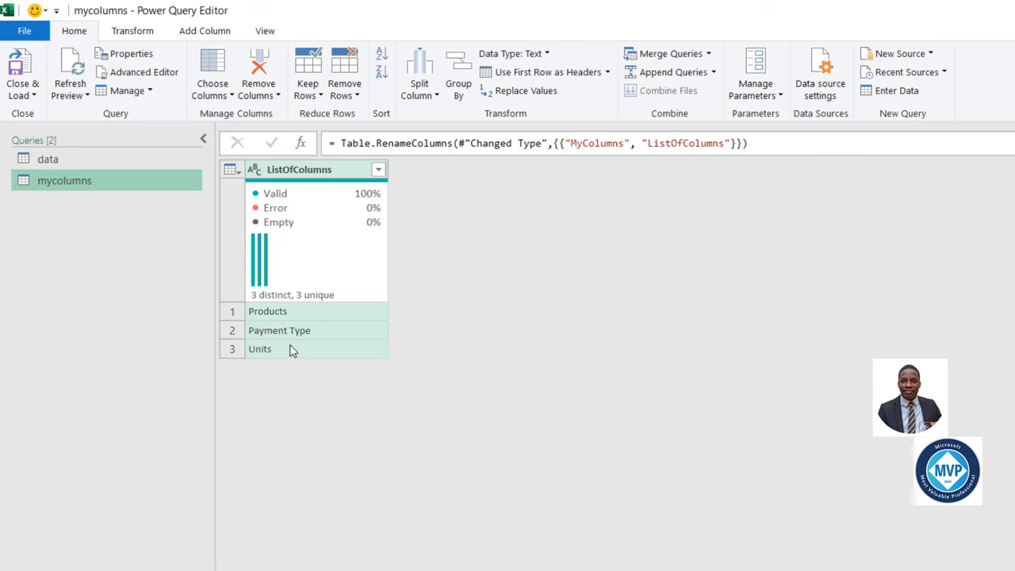
pyautogui.click(47, 158)
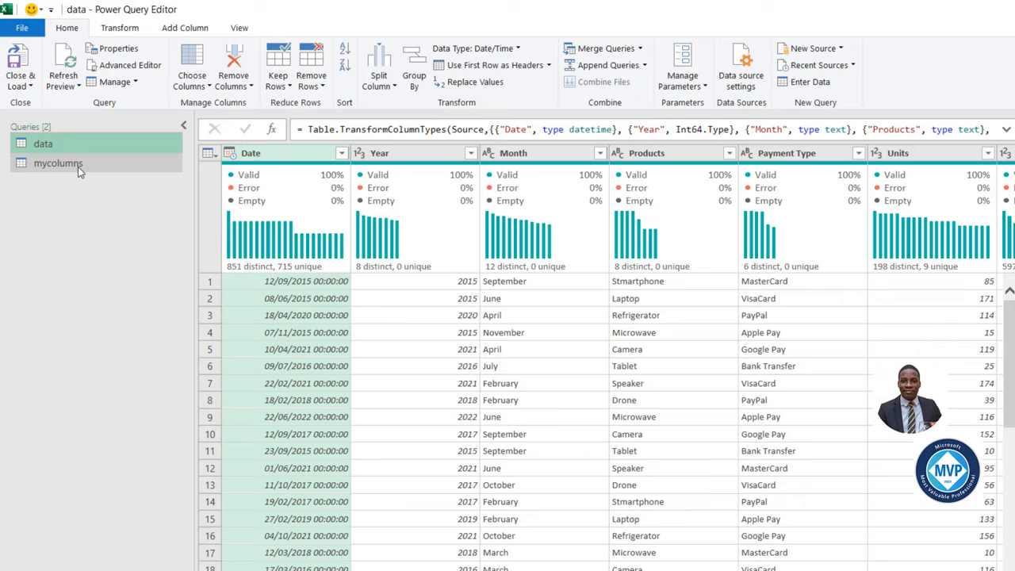
# Drill the mycolumns ListOfColumns column down to a list, then reopen the data query.
pyautogui.click(58, 163)
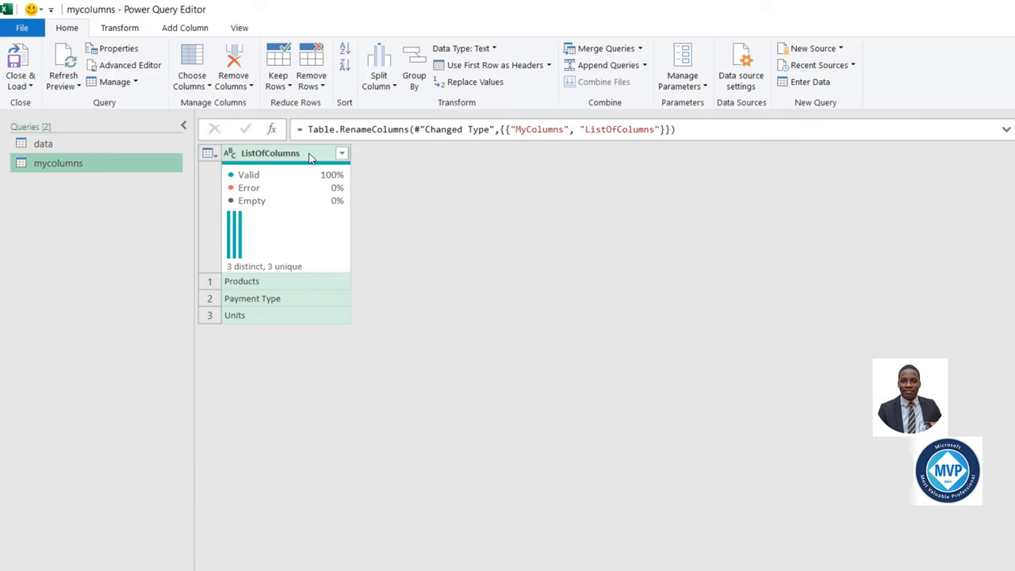
pyautogui.moveTo(273, 158)
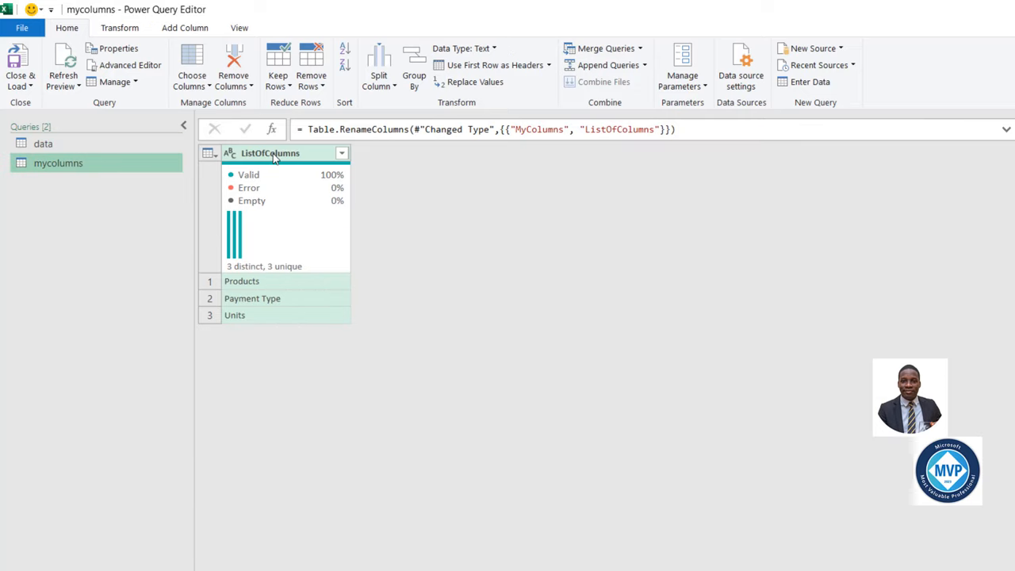
pyautogui.rightClick(270, 152)
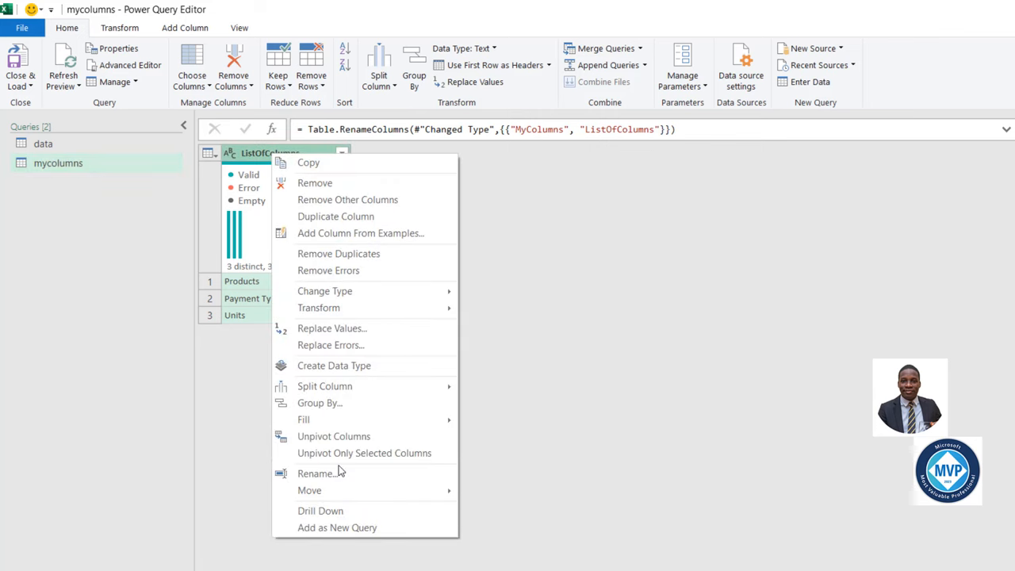
pyautogui.click(320, 510)
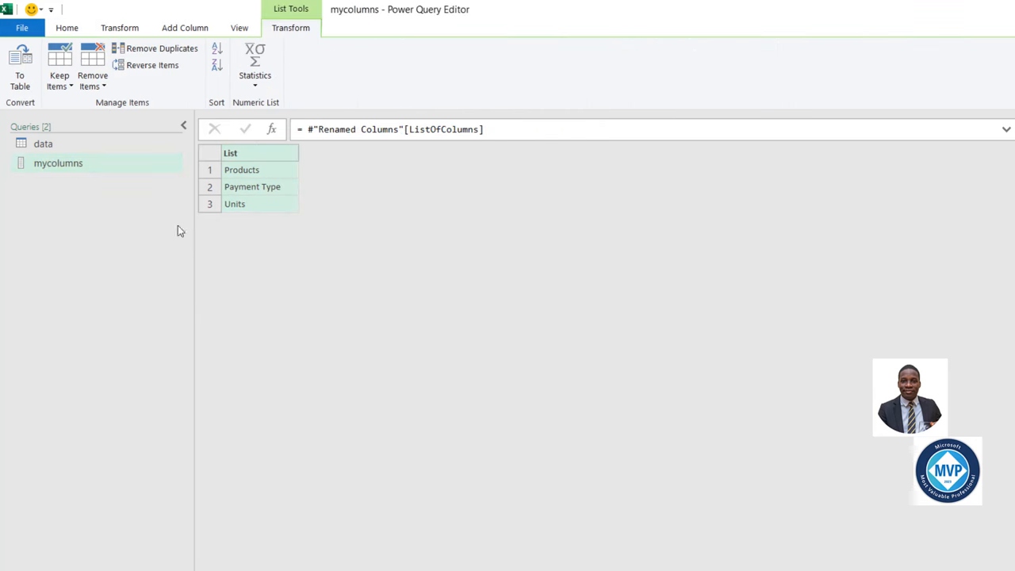
pyautogui.click(43, 143)
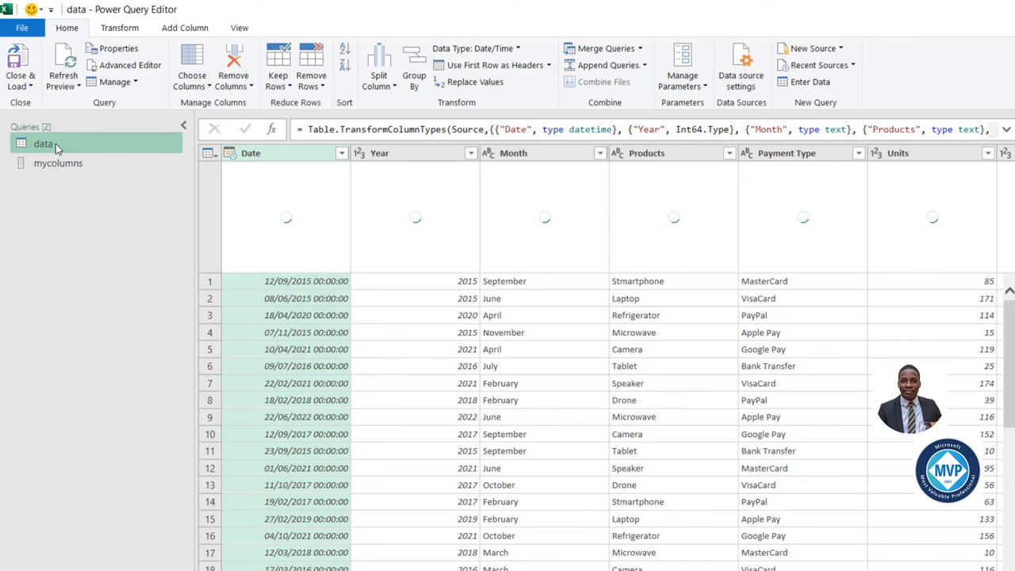
# Delete the Changed Type step in the data query's Advanced Editor, keeping only Source.
pyautogui.click(239, 26)
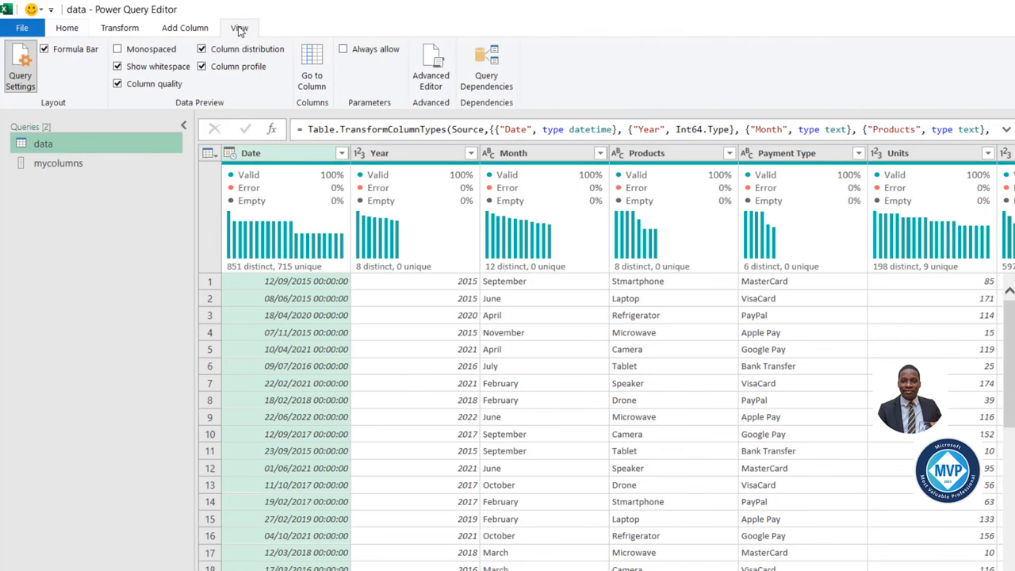
pyautogui.click(431, 68)
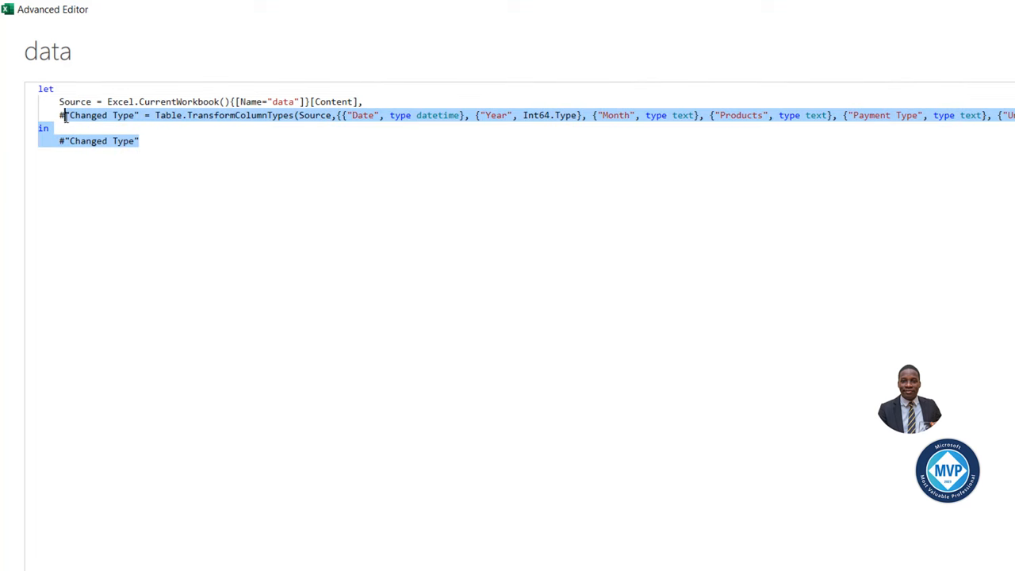
pyautogui.press('Delete')
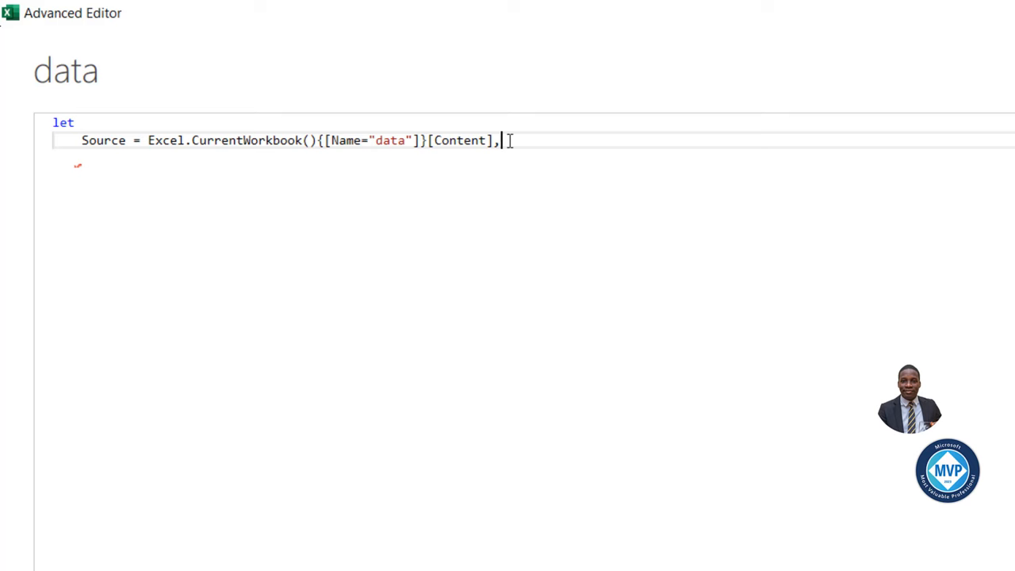
# Begin a new filter2015 step calling Table.SelectRows on Source.
pyautogui.press('Return')
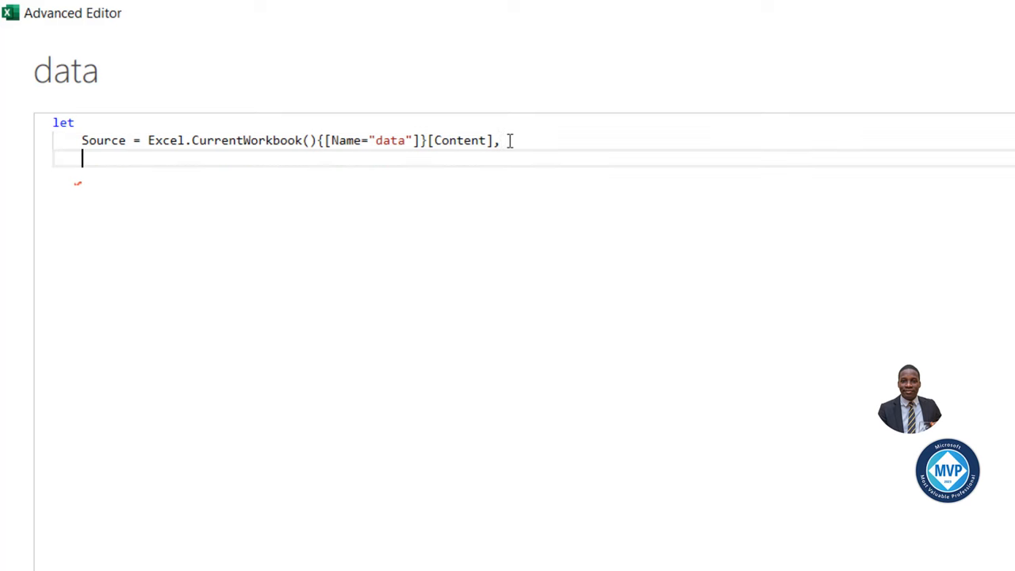
pyautogui.write('filter')
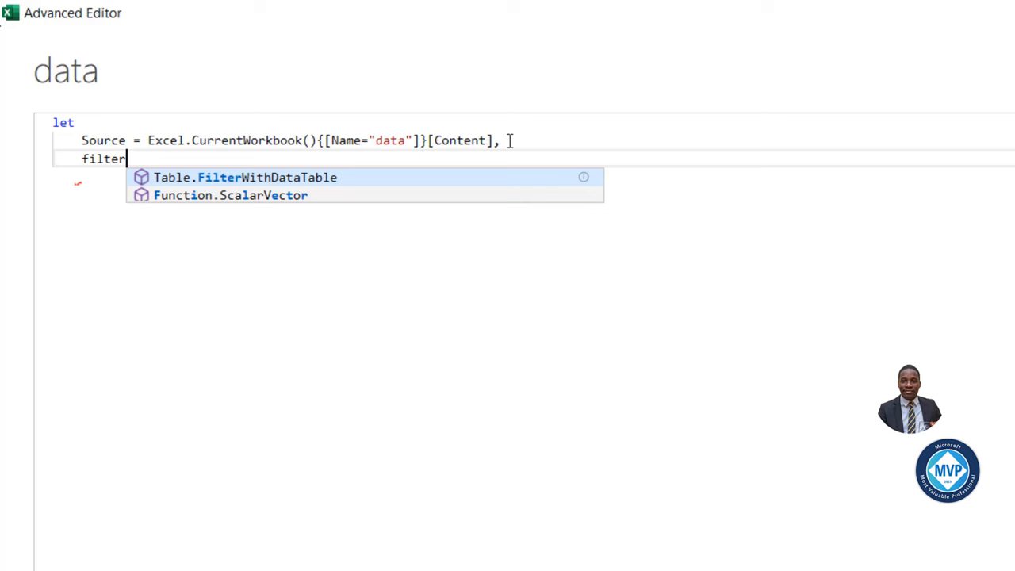
pyautogui.write('2015 =')
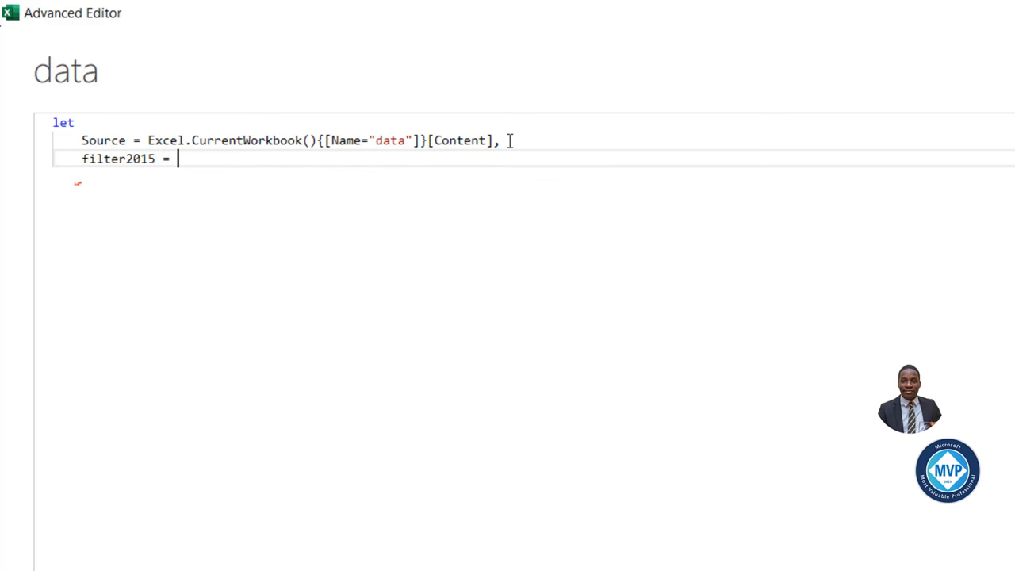
pyautogui.write('tablesel')
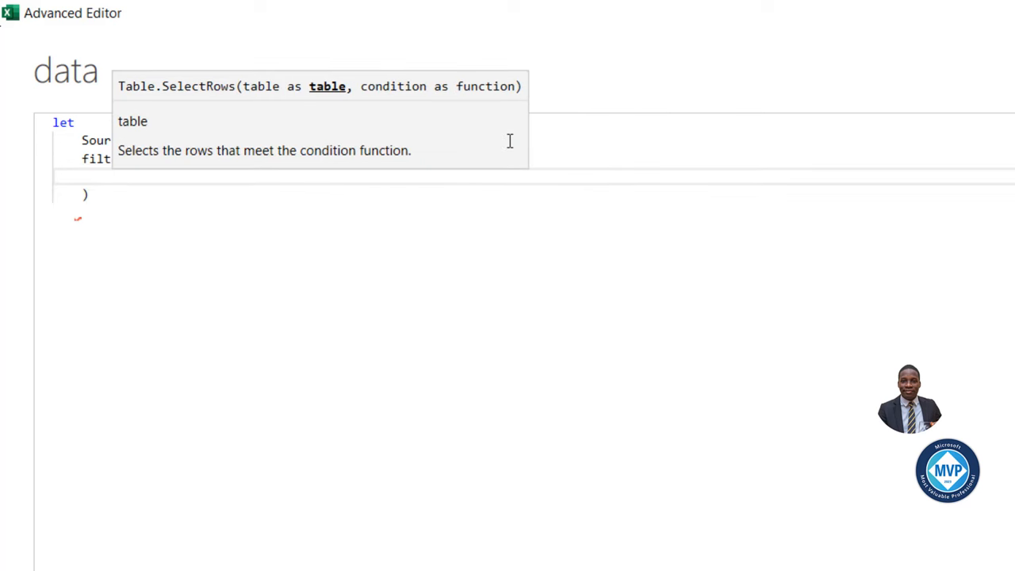
pyautogui.moveTo(345, 107)
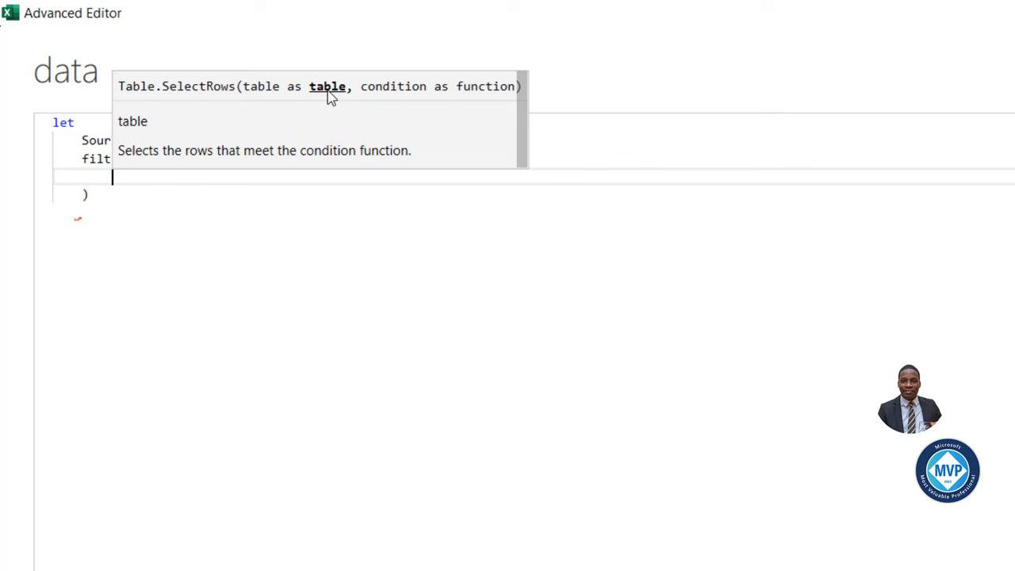
pyautogui.moveTo(401, 91)
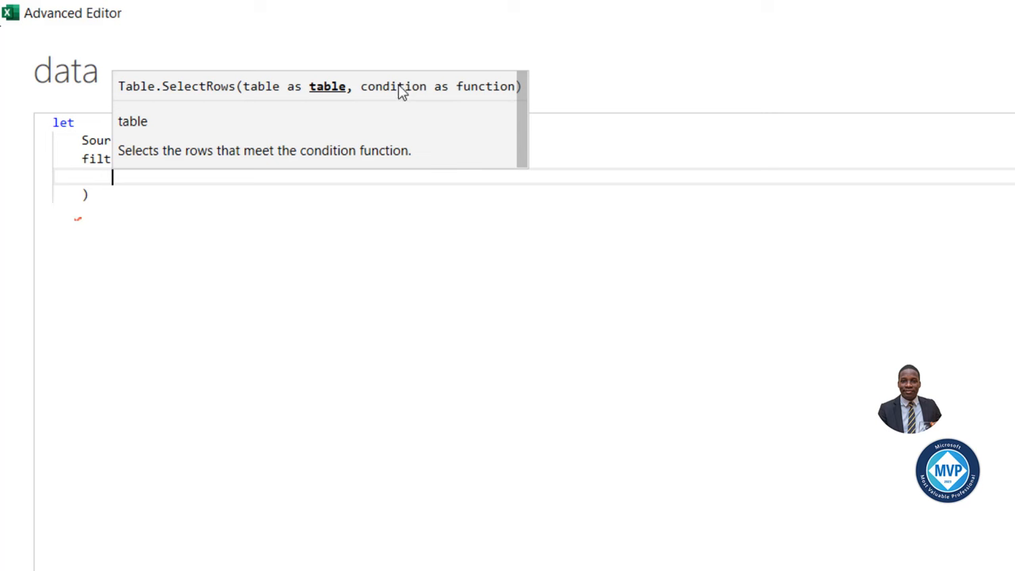
pyautogui.moveTo(333, 107)
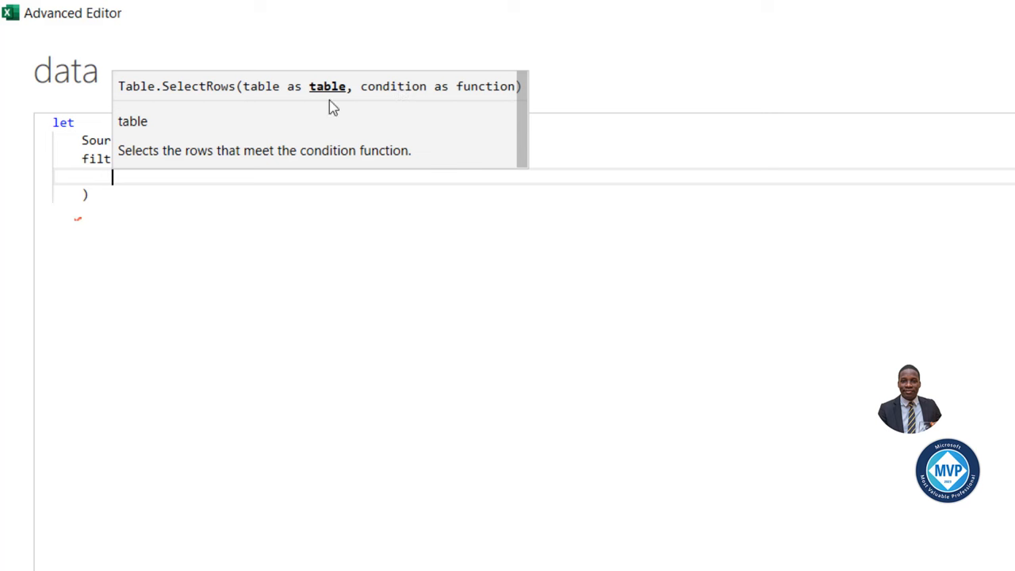
pyautogui.write('sour')
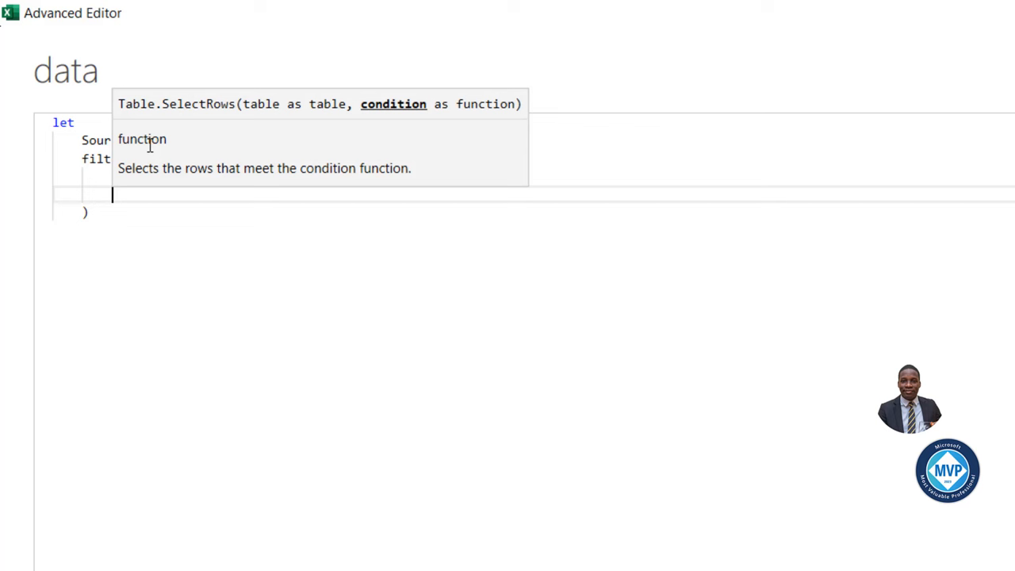
# Add the condition [Year] = 2015 and [Sales Amount] >= 50000, returning filter2015.
pyautogui.write('each')
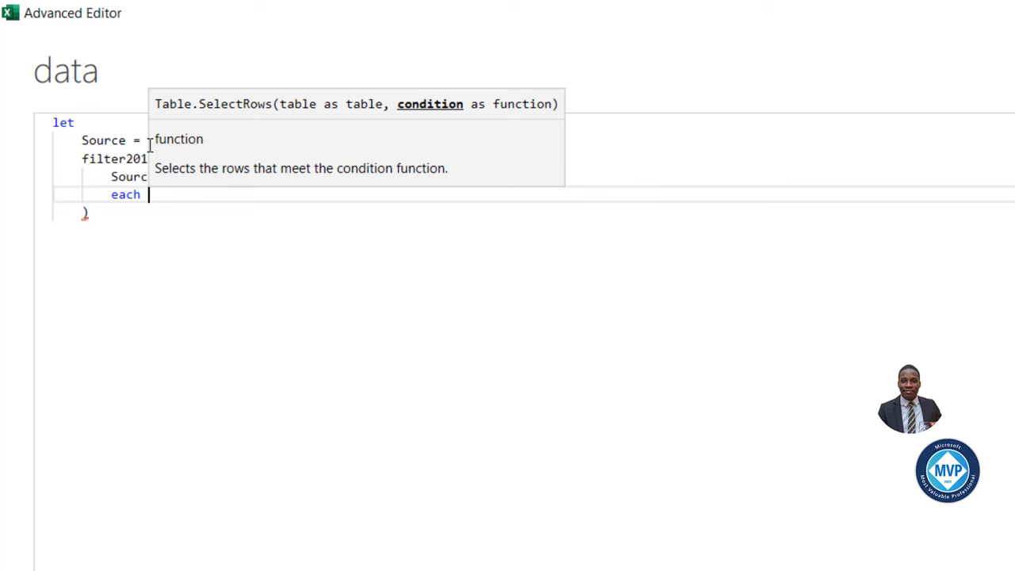
pyautogui.write('[Yw')
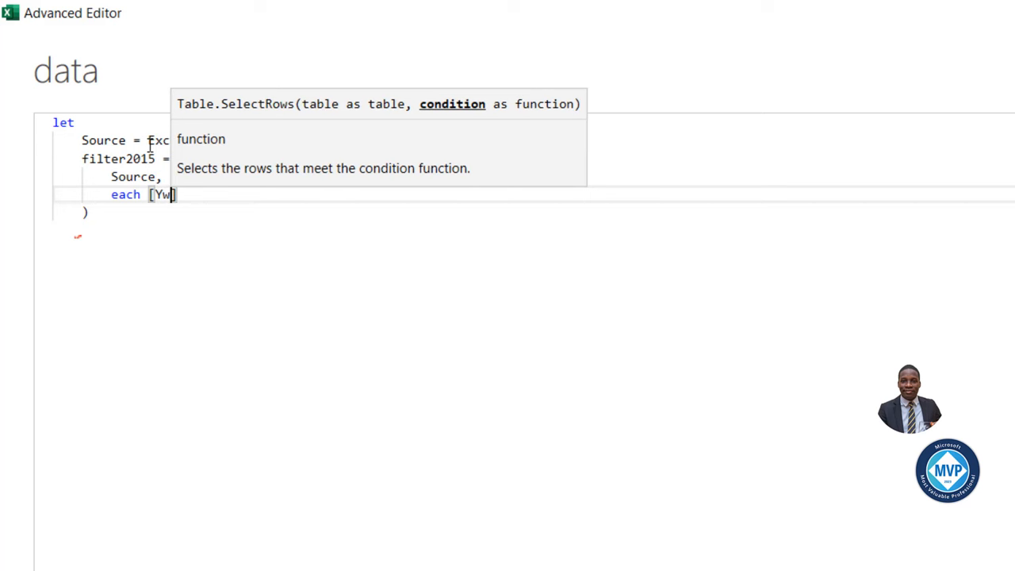
pyautogui.write('ear')
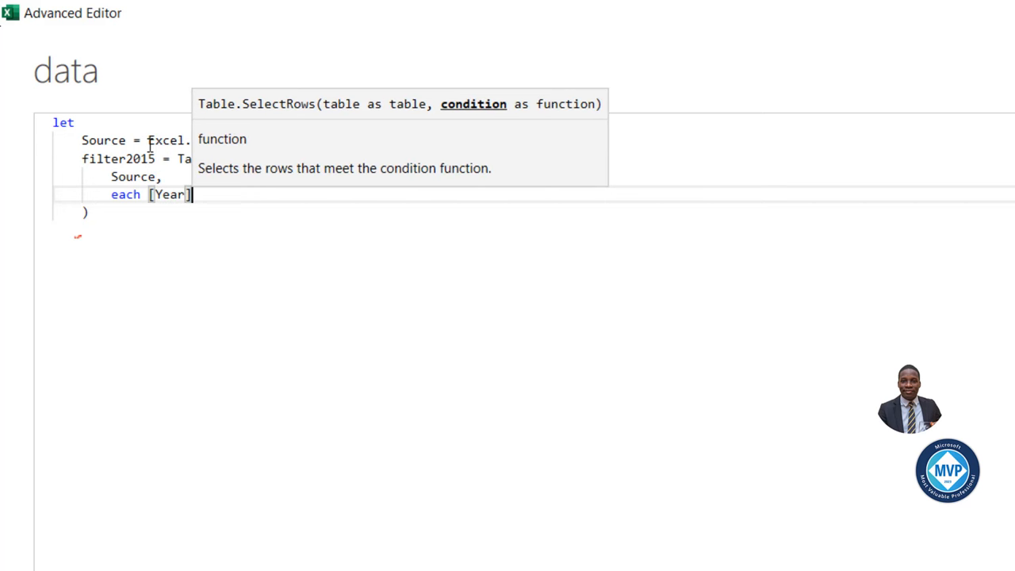
pyautogui.write('= 2015 and')
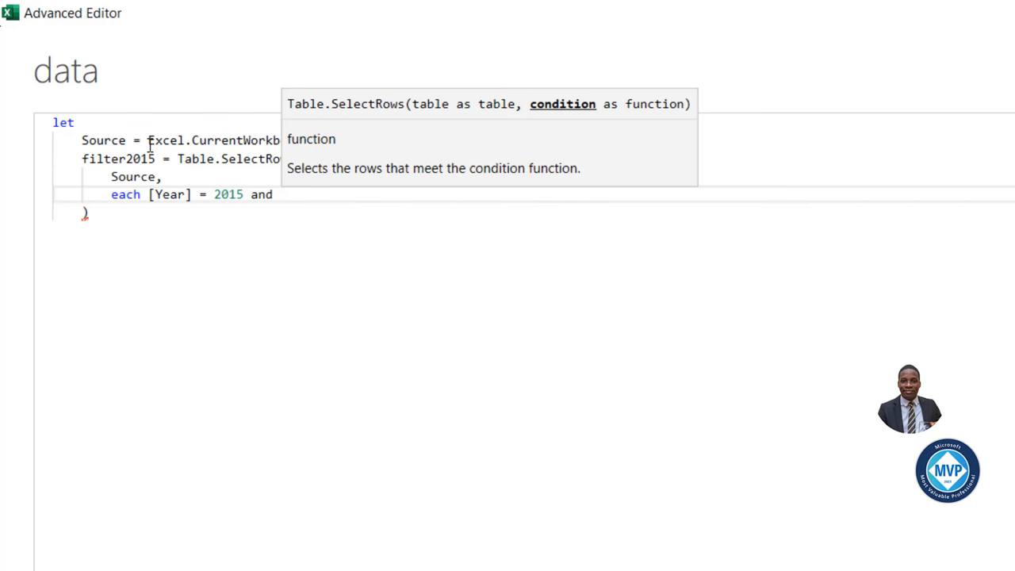
pyautogui.write('[Sales Amount] >')
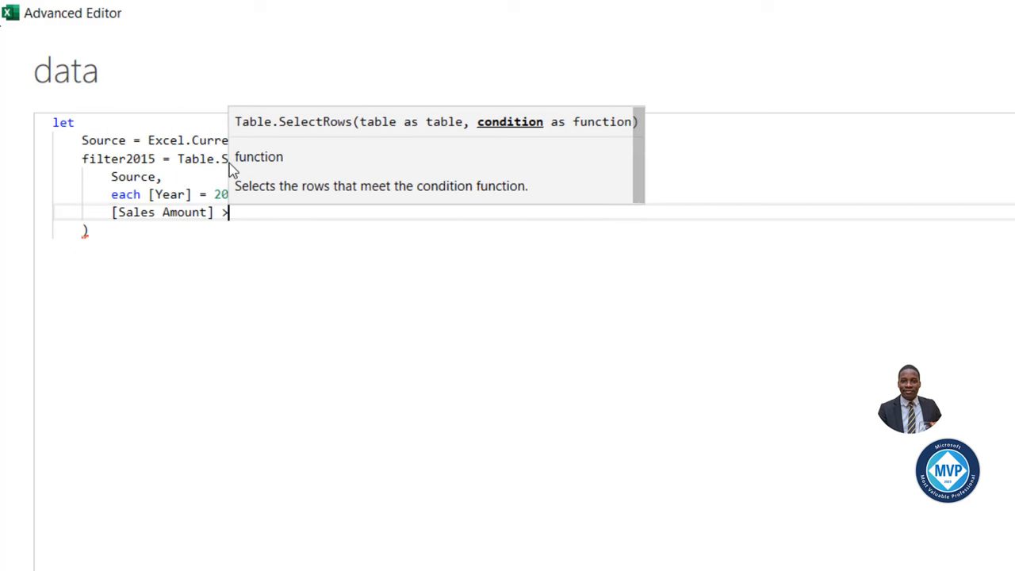
pyautogui.write('= 50000')
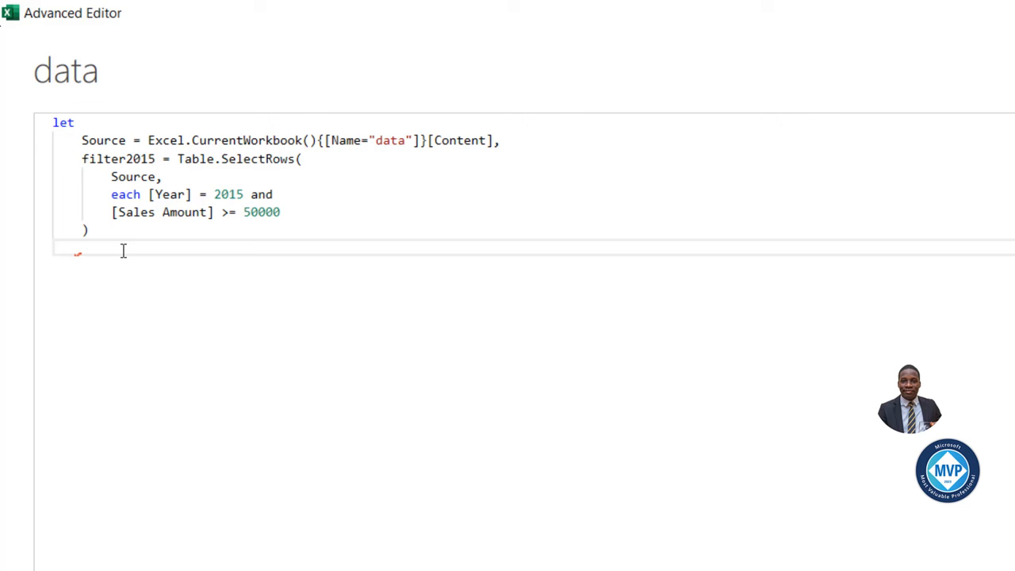
pyautogui.write('in')
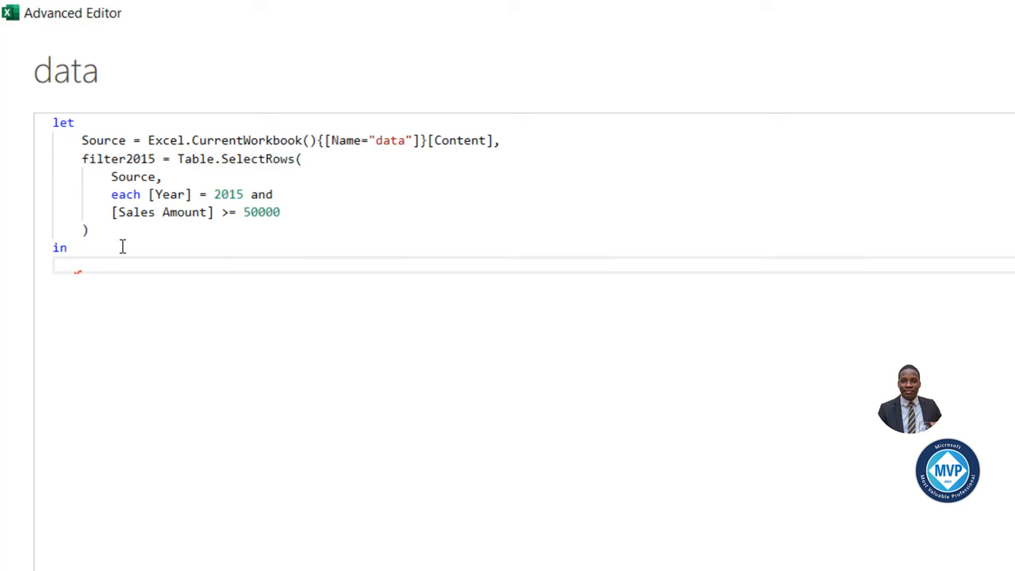
pyautogui.write('filter2015')
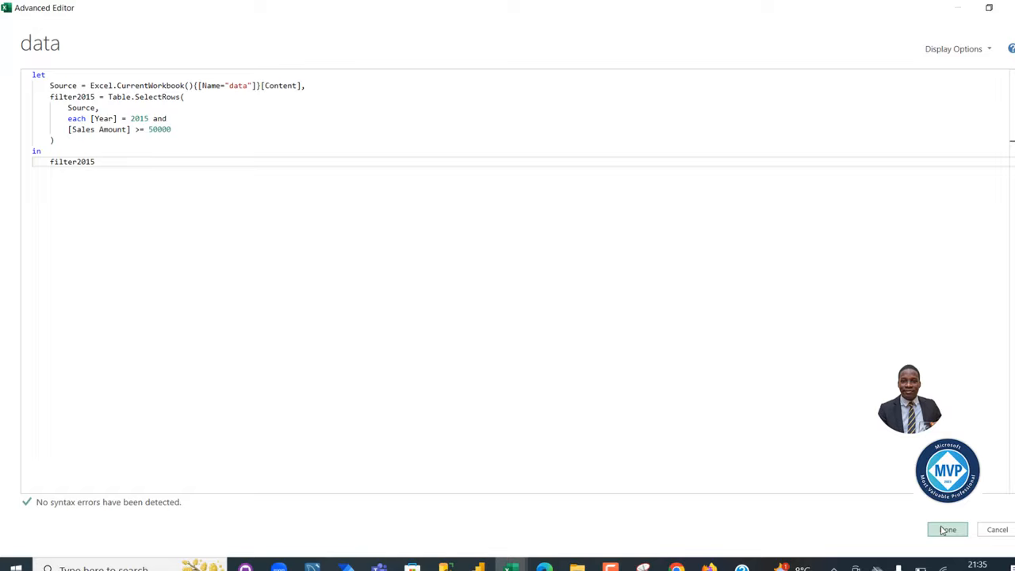
# Apply the filter2015 code, then review the filtered rows and the mycolumns list.
pyautogui.click(946, 530)
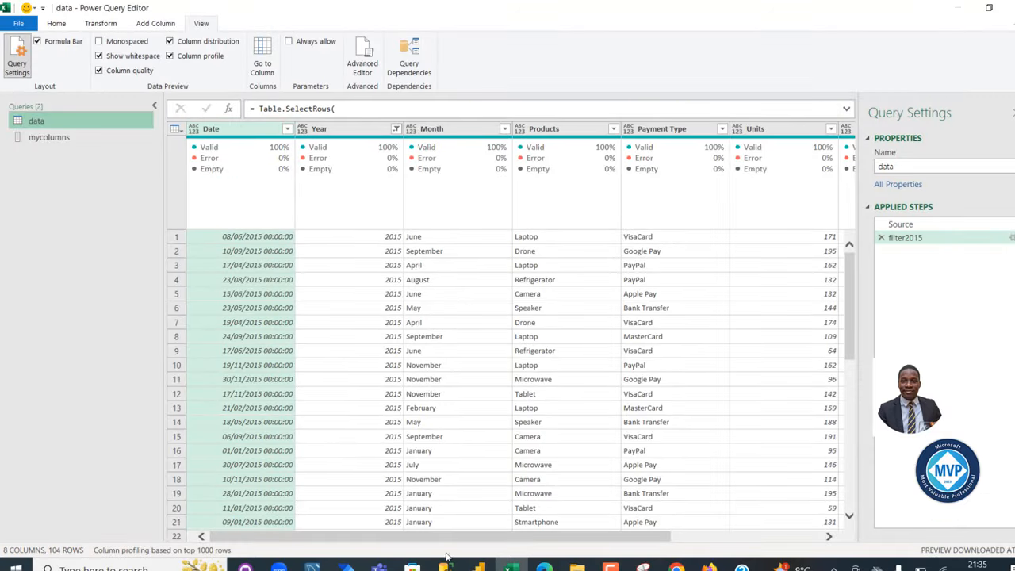
pyautogui.hscroll(3)
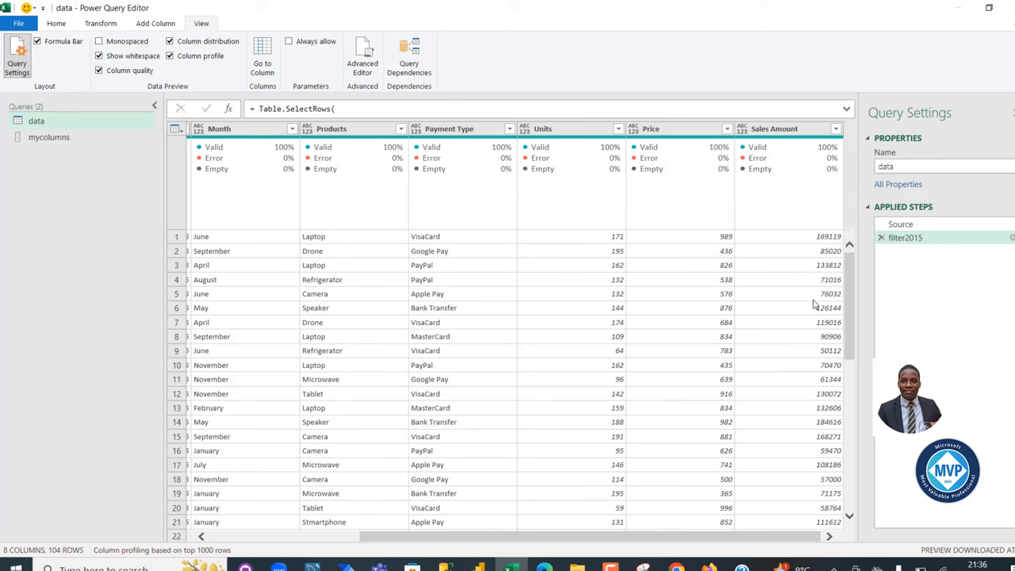
pyautogui.moveTo(388, 175)
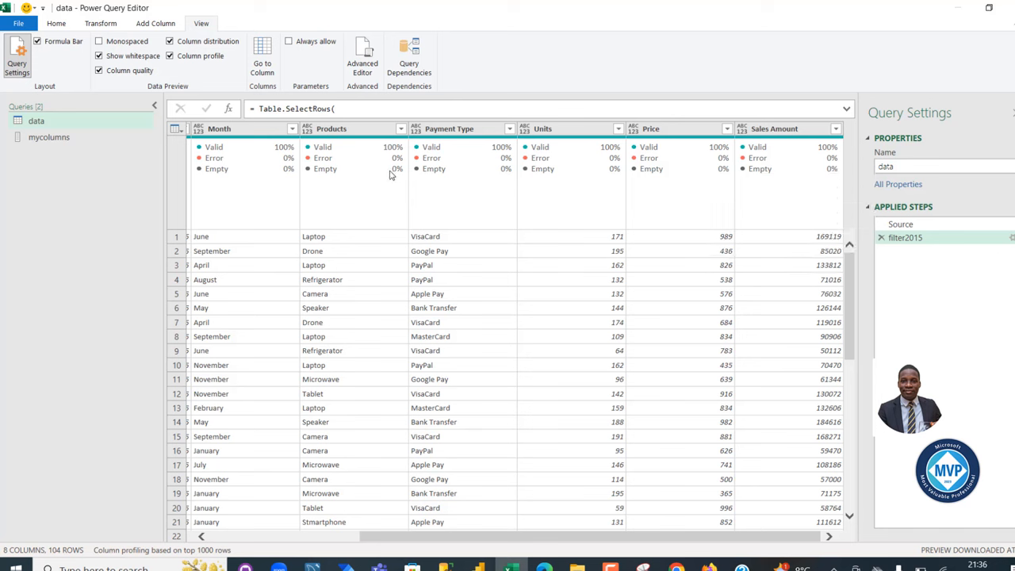
pyautogui.click(48, 137)
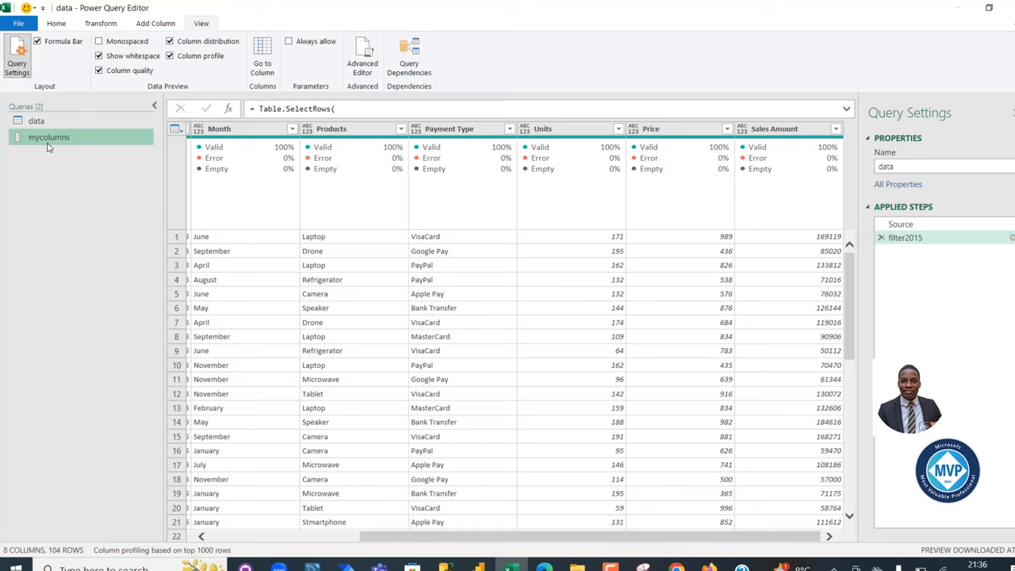
pyautogui.click(48, 136)
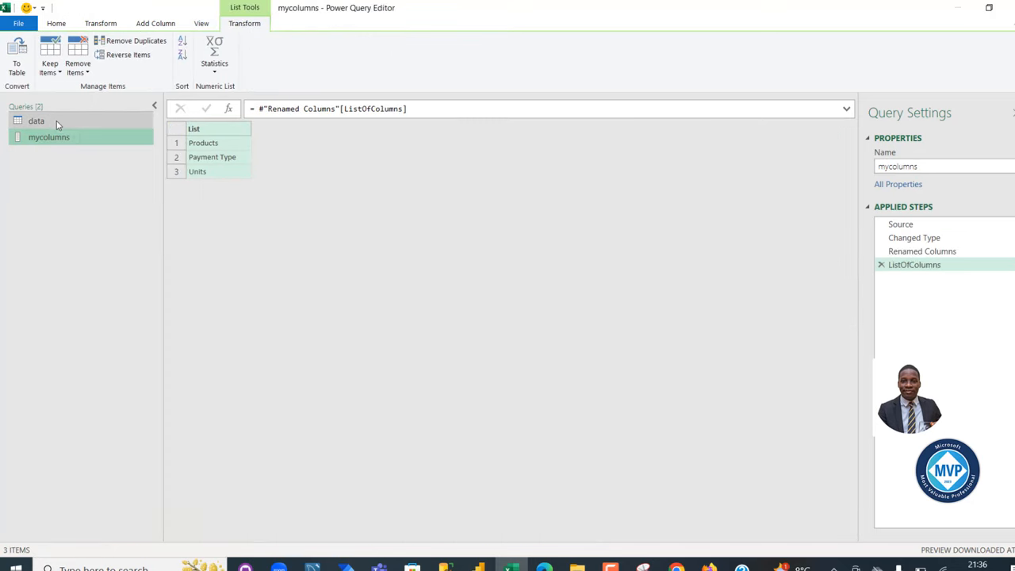
pyautogui.click(36, 120)
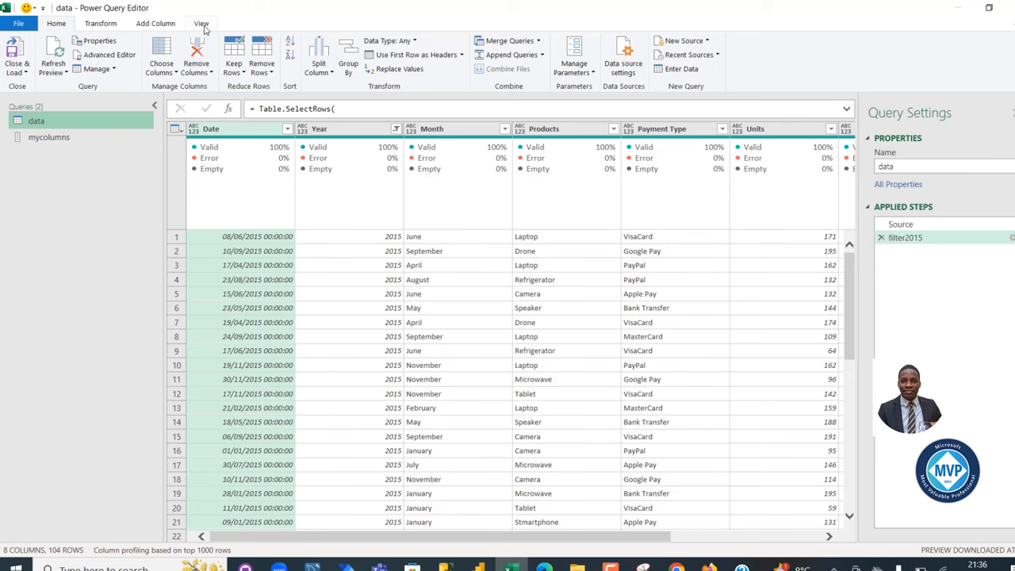
# Wrap the 2015 row filter in Table.SelectColumns in the Advanced Editor.
pyautogui.click(202, 23)
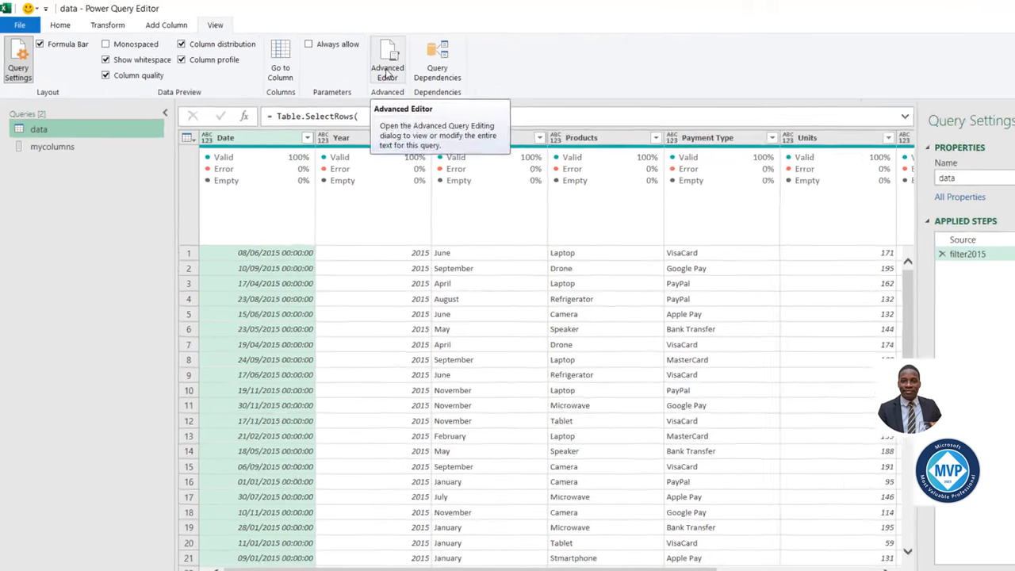
pyautogui.click(387, 60)
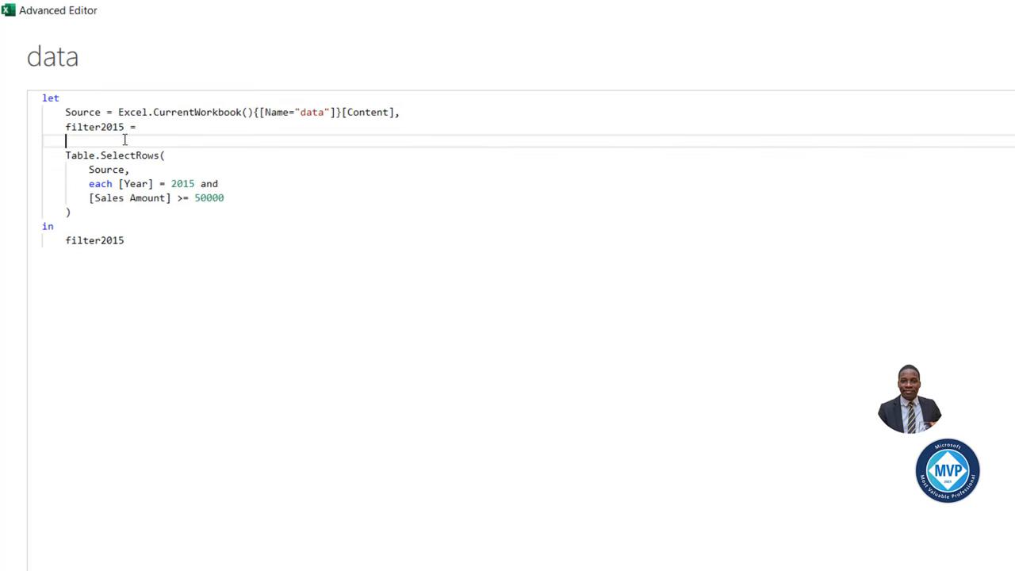
pyautogui.write('tablesele')
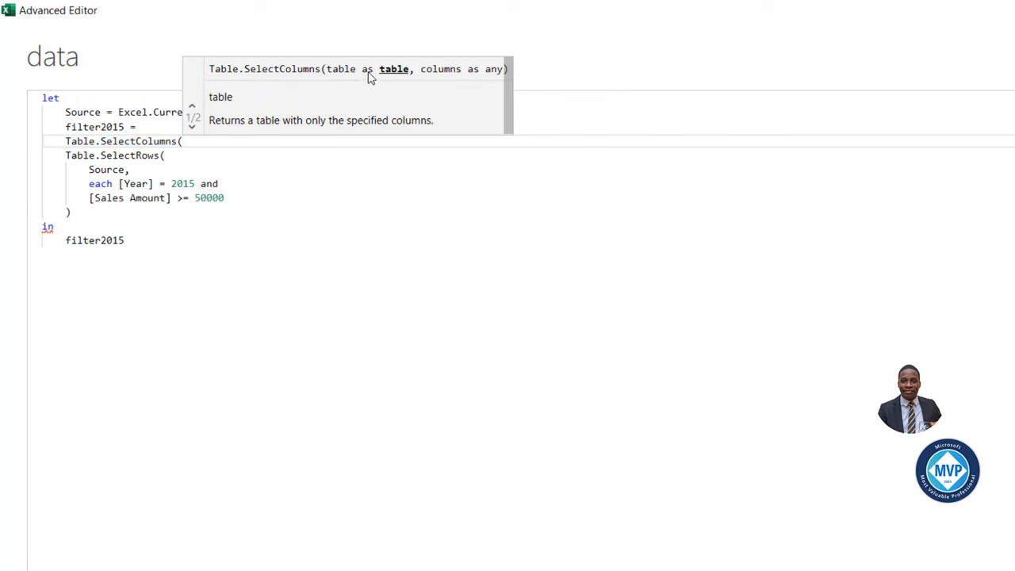
pyautogui.moveTo(386, 75)
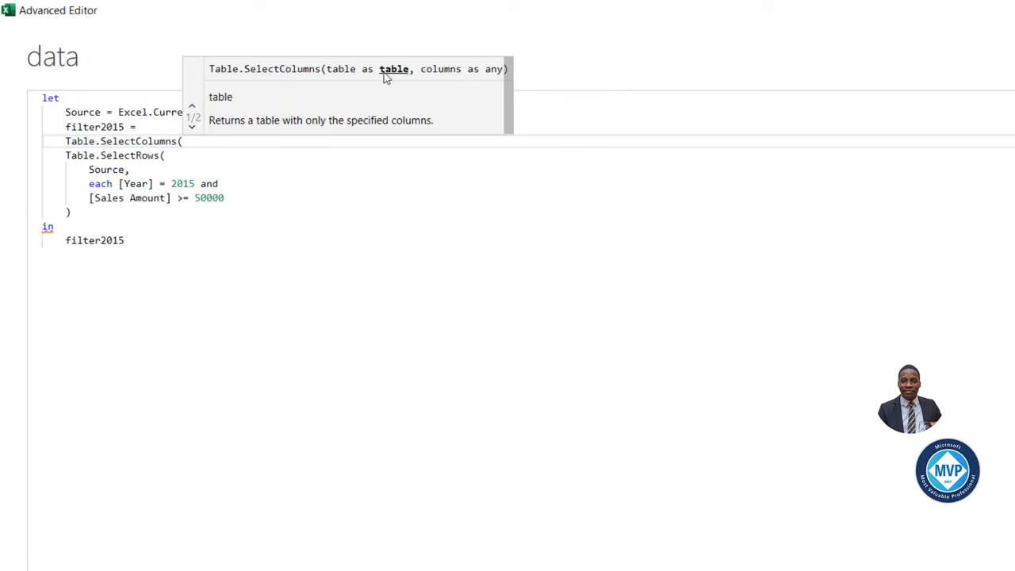
pyautogui.moveTo(424, 75)
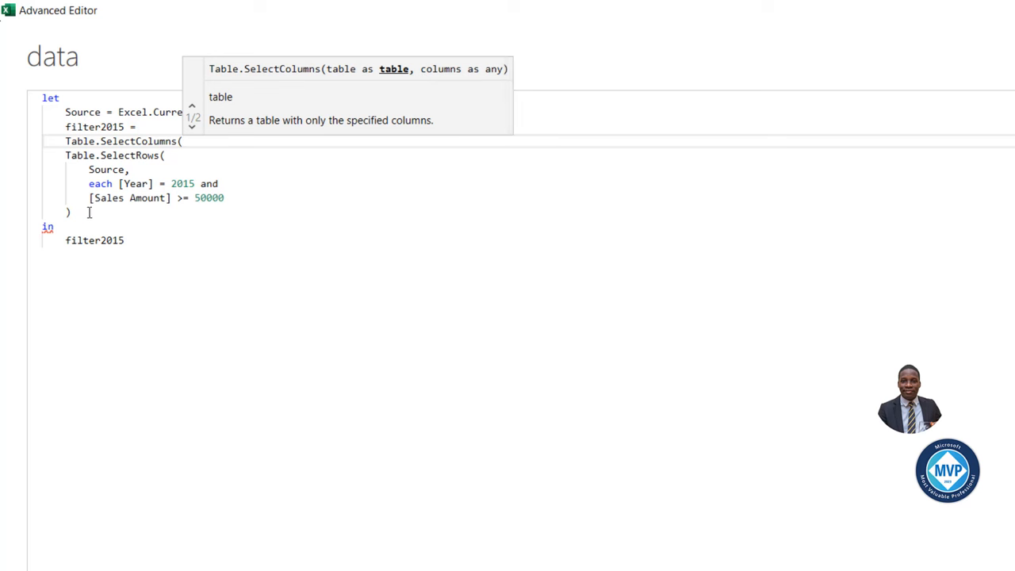
pyautogui.moveTo(65, 155); pyautogui.dragTo(69, 212)
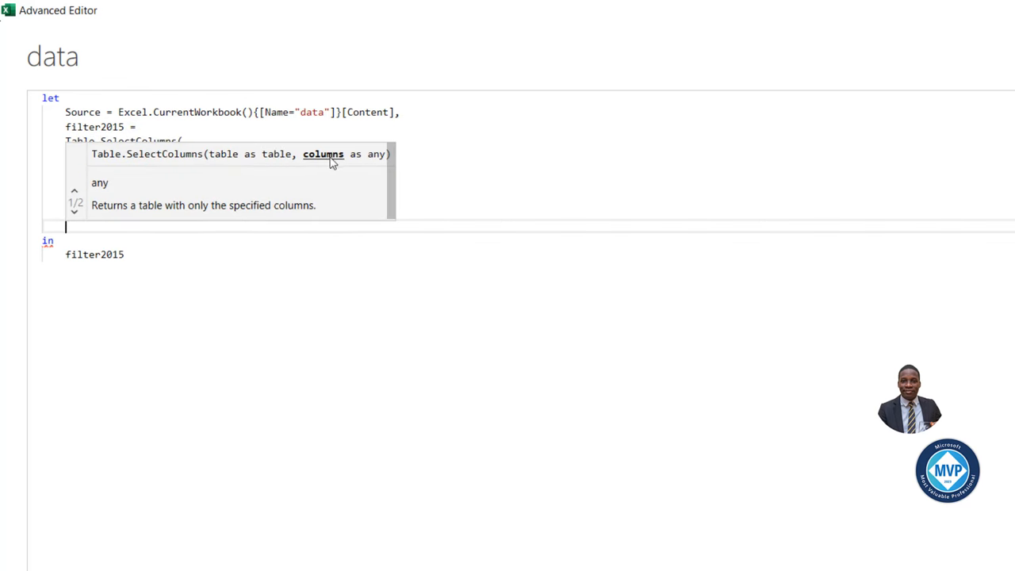
pyautogui.moveTo(340, 171)
pyautogui.write('{"Year"}')
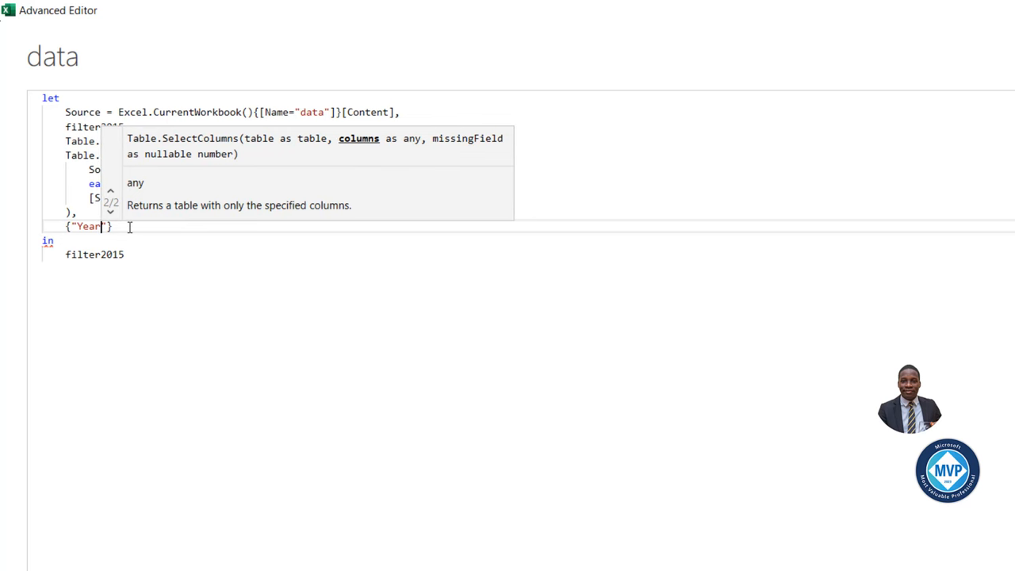
pyautogui.moveTo(353, 456)
pyautogui.write(')')
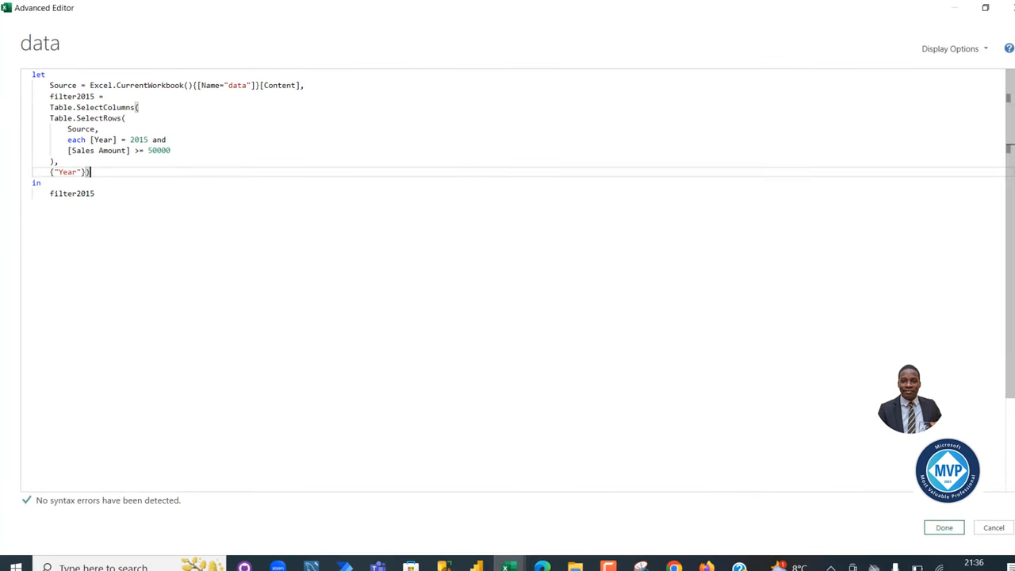
# Apply the Year-only selection, check the MyColumns sheet, and maximize the editor.
pyautogui.click(943, 527)
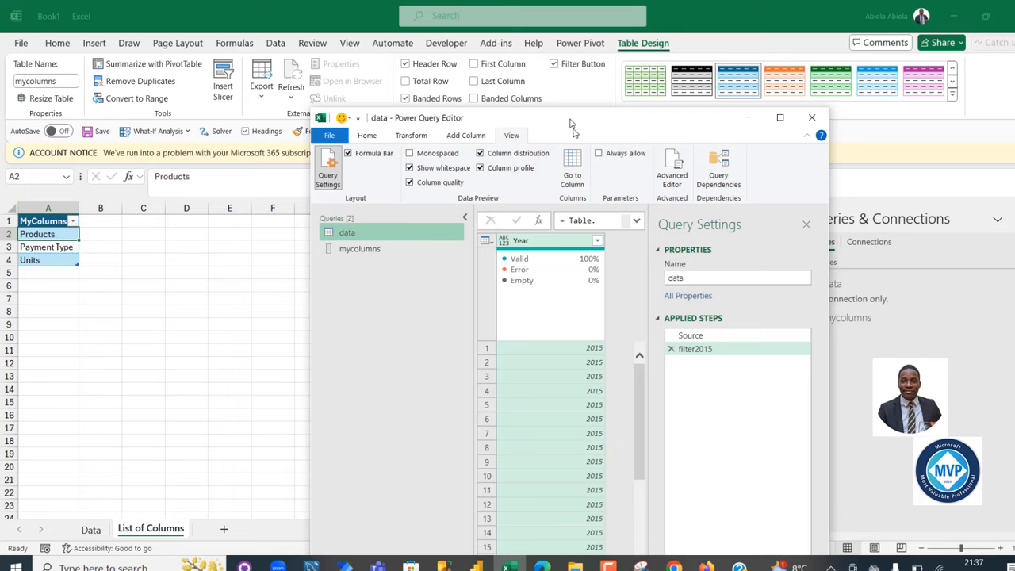
pyautogui.moveTo(571, 125); pyautogui.dragTo(669, 205)
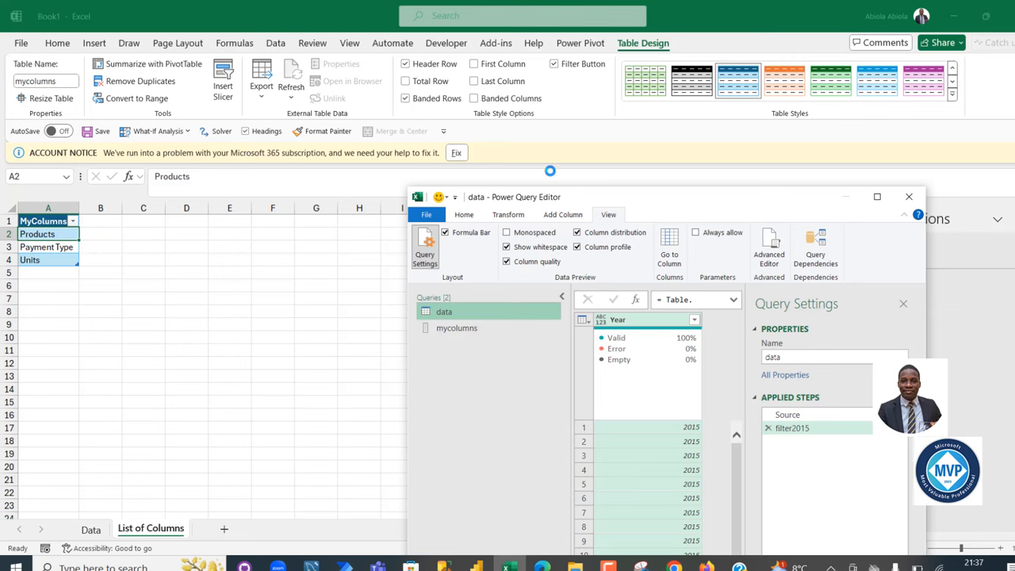
pyautogui.click(876, 196)
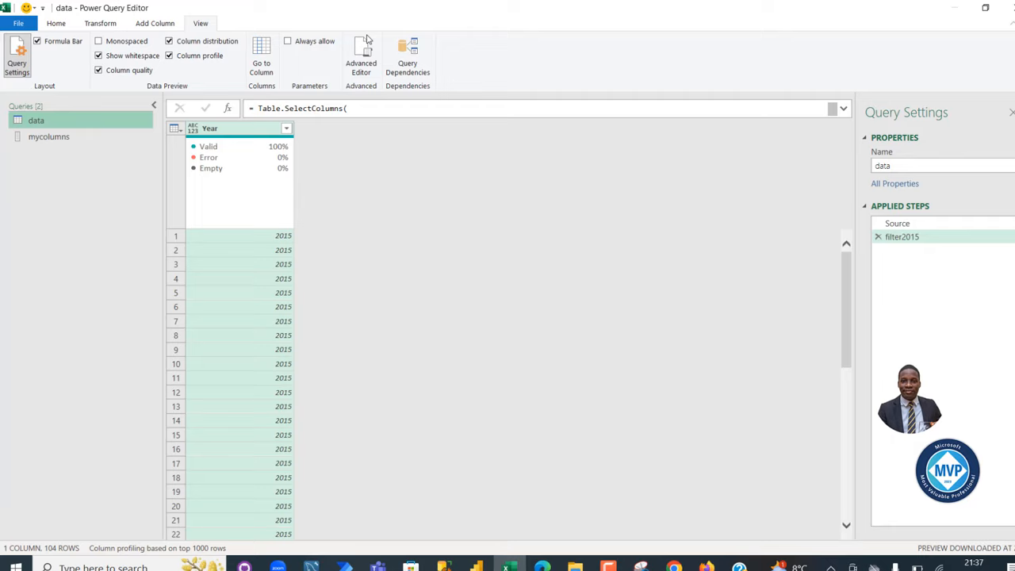
# Replace the hard-coded Year list with mycolumns in Table.SelectColumns and apply.
pyautogui.click(361, 55)
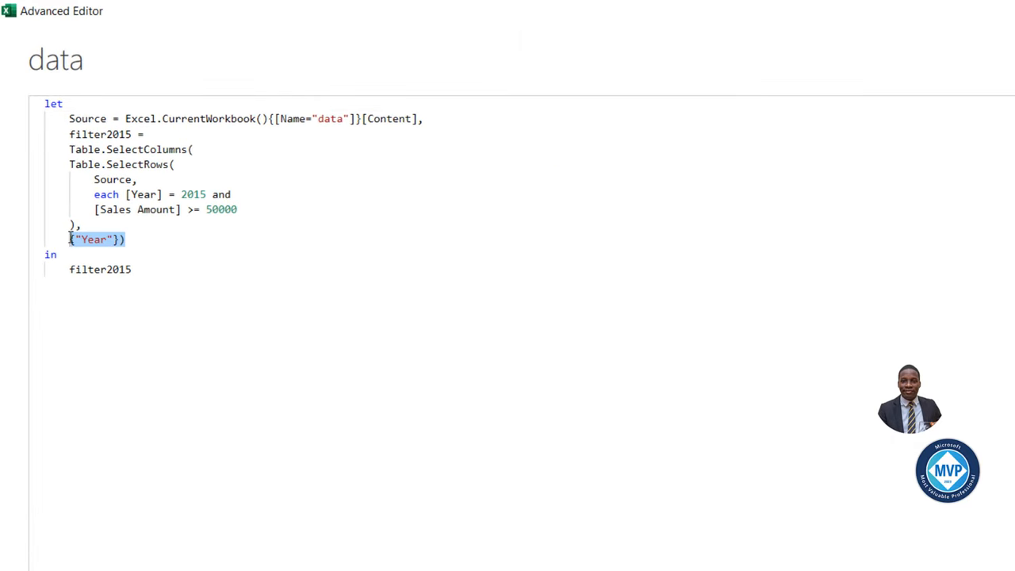
pyautogui.press('Delete')
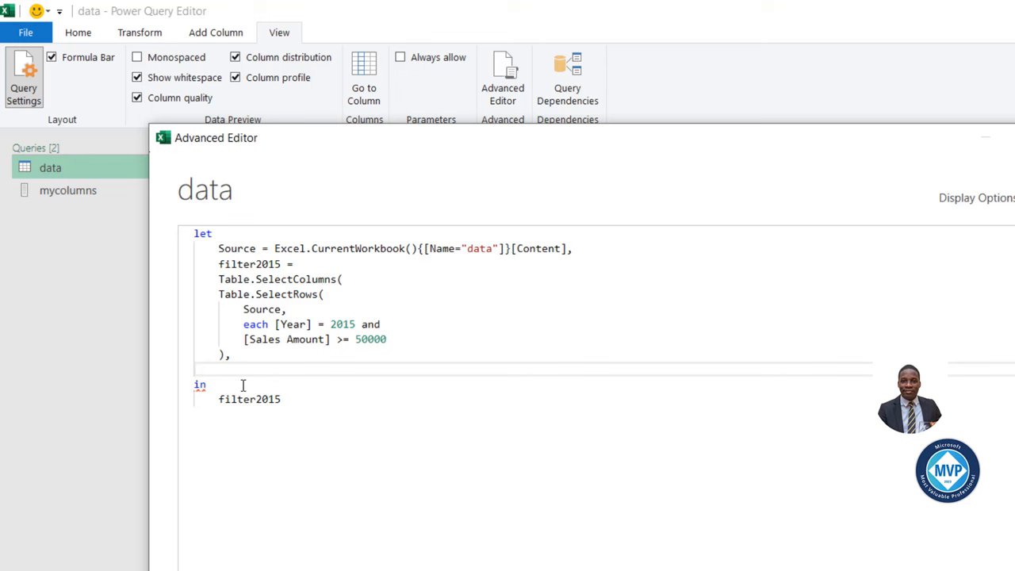
pyautogui.click(219, 368)
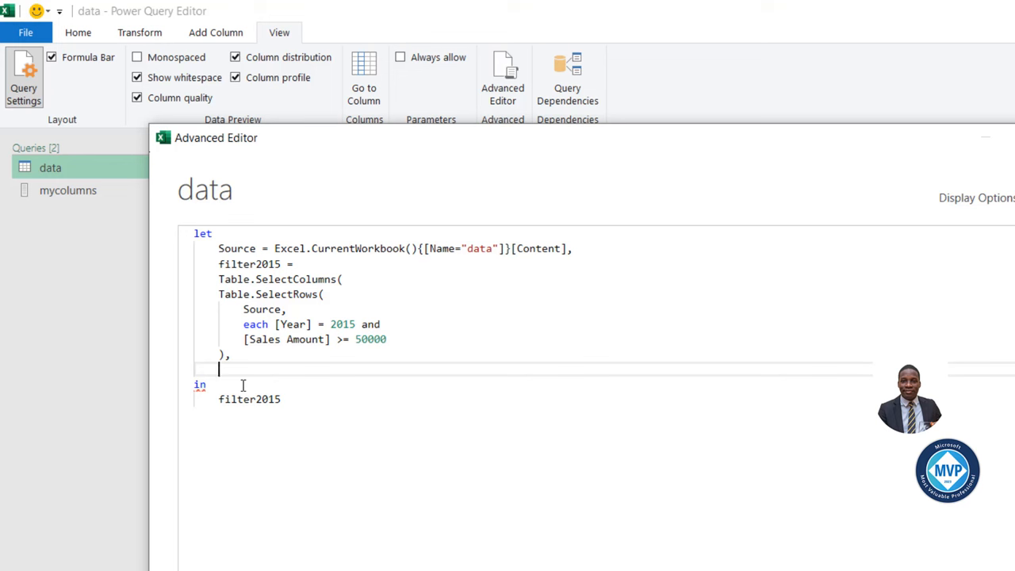
pyautogui.write('mycolumns)')
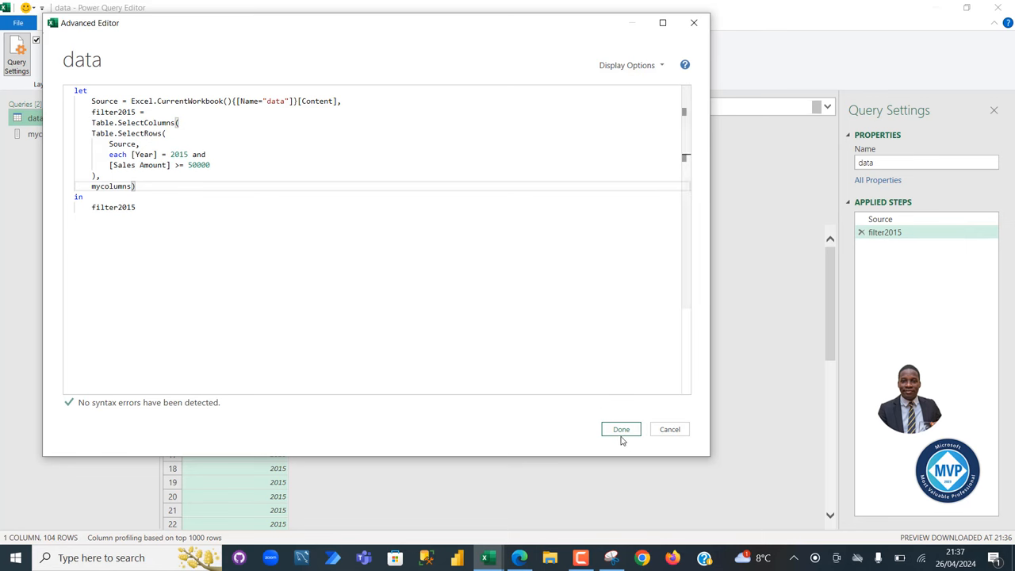
pyautogui.click(621, 429)
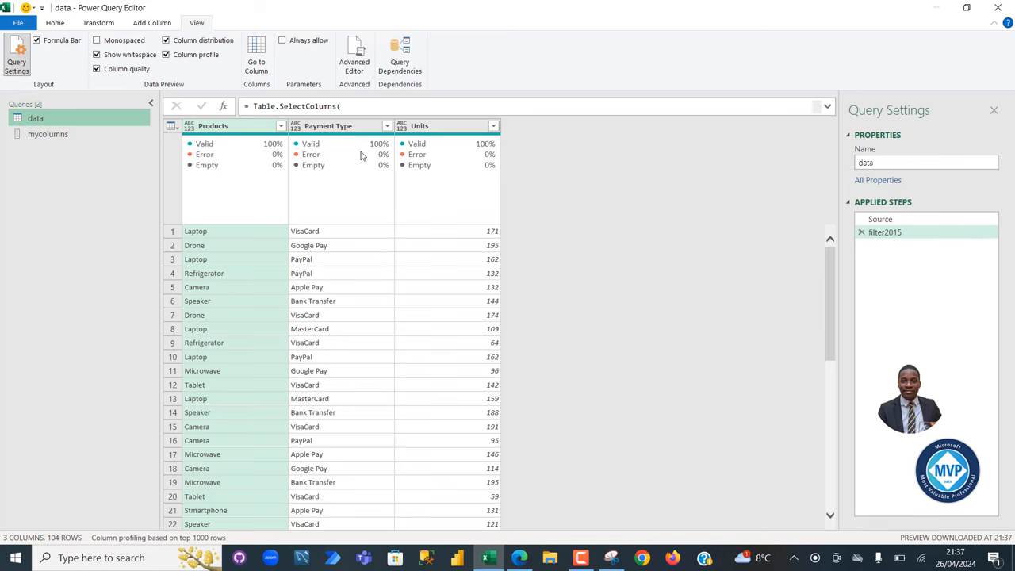
pyautogui.moveTo(440, 131)
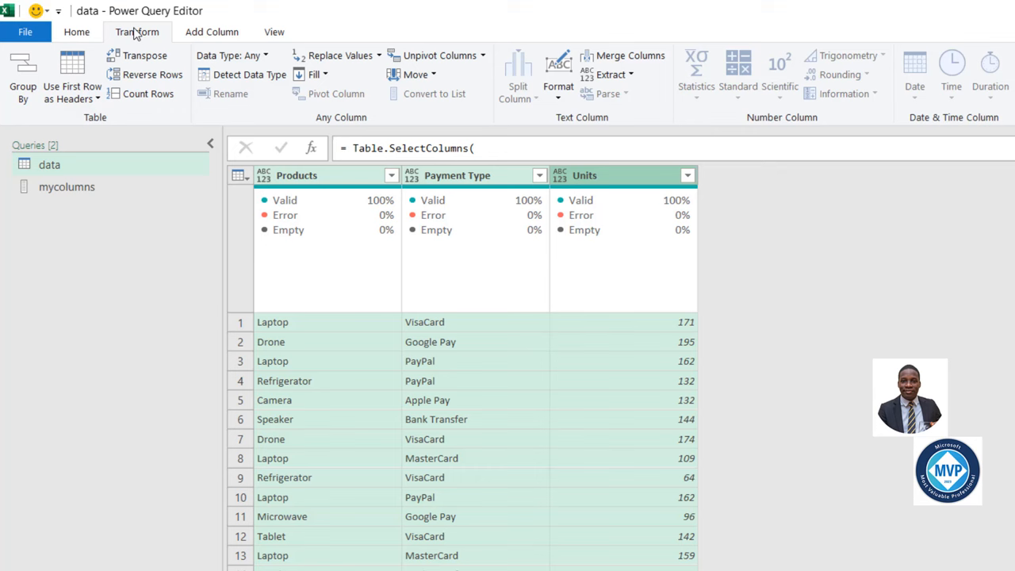
pyautogui.moveTo(249, 74)
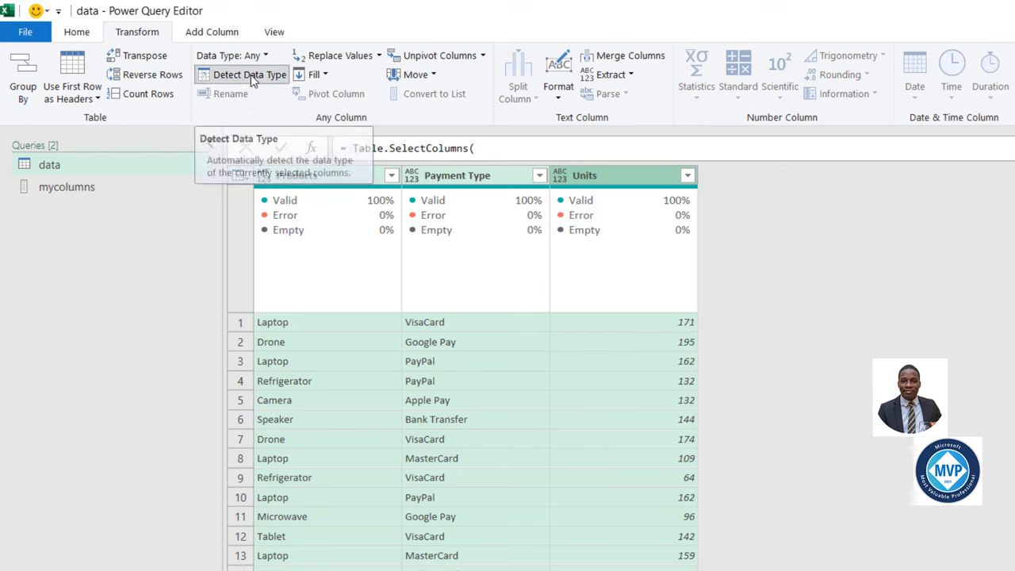
# Detect data types: Products and Payment Type as text, Units as whole number.
pyautogui.click(249, 74)
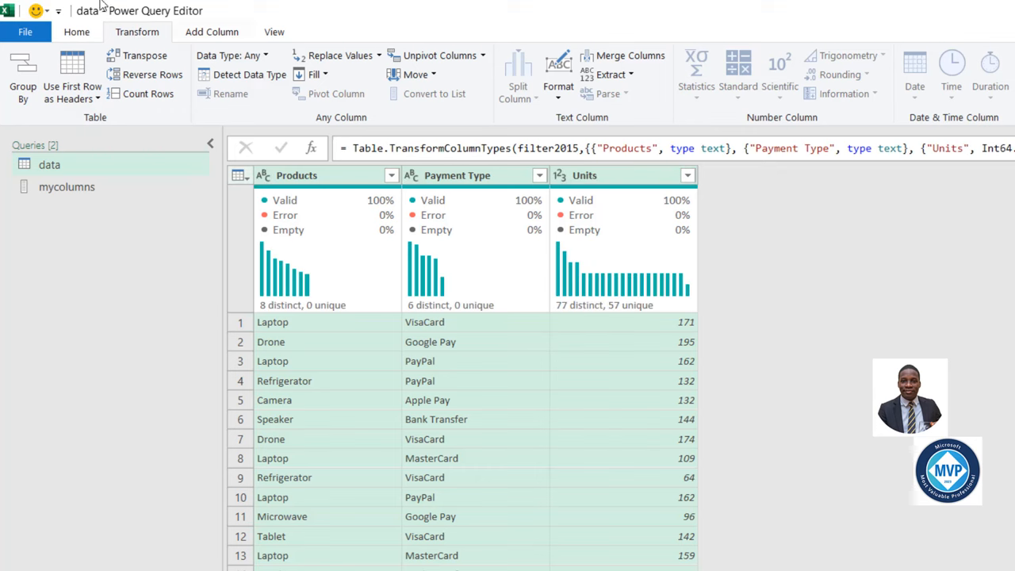
pyautogui.click(77, 31)
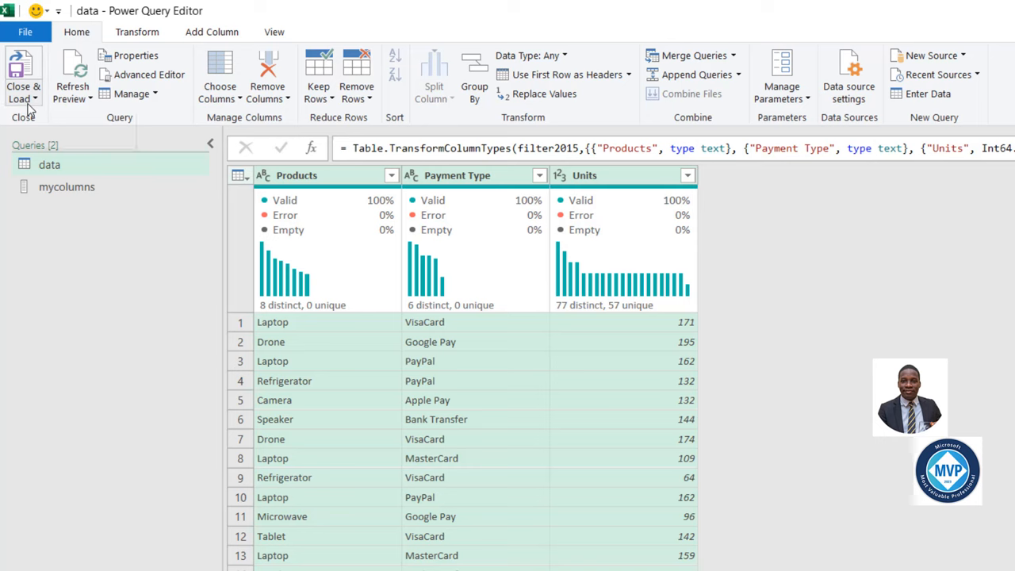
# Close and load the queries as connection only.
pyautogui.click(22, 76)
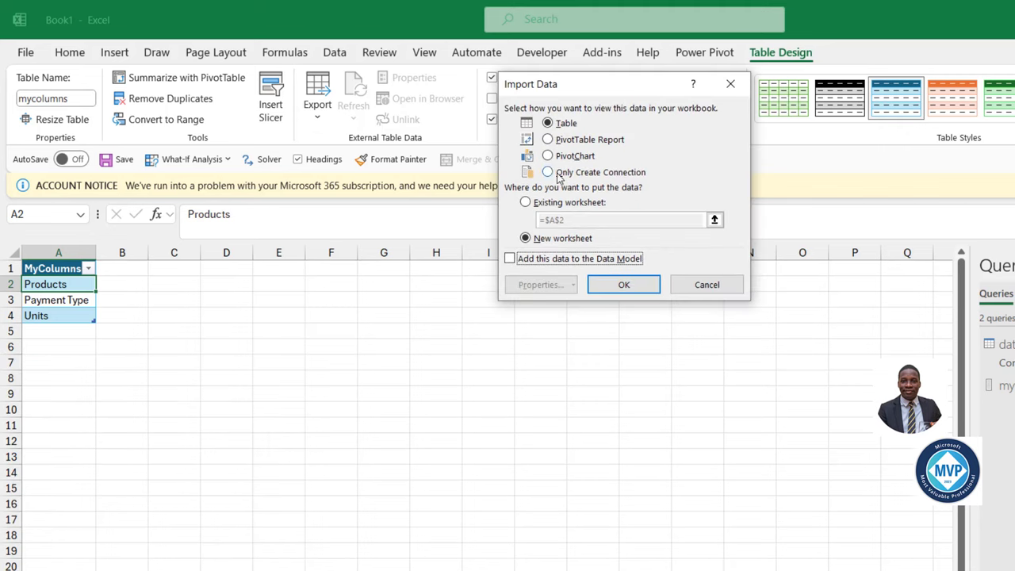
pyautogui.click(547, 172)
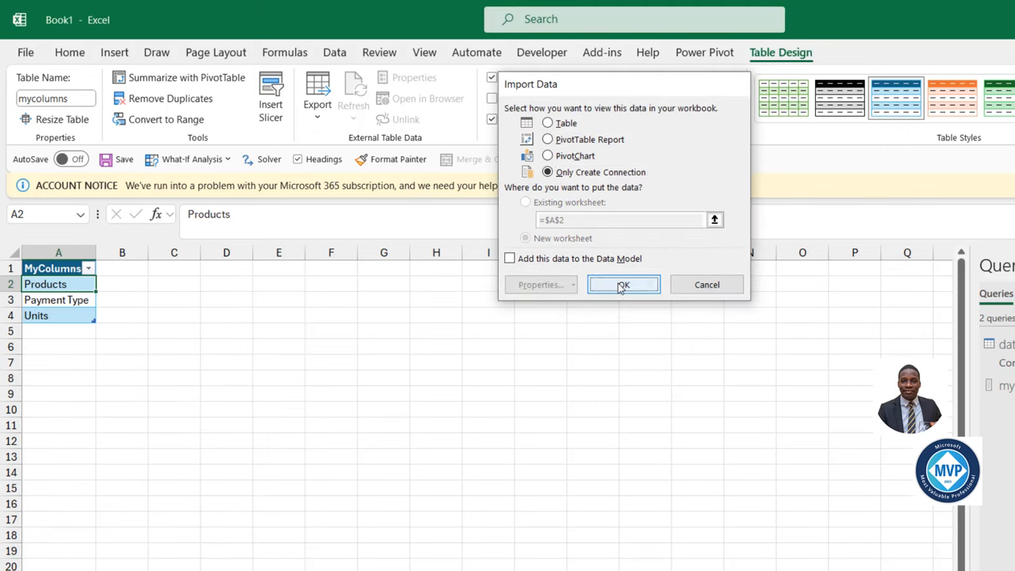
pyautogui.click(623, 284)
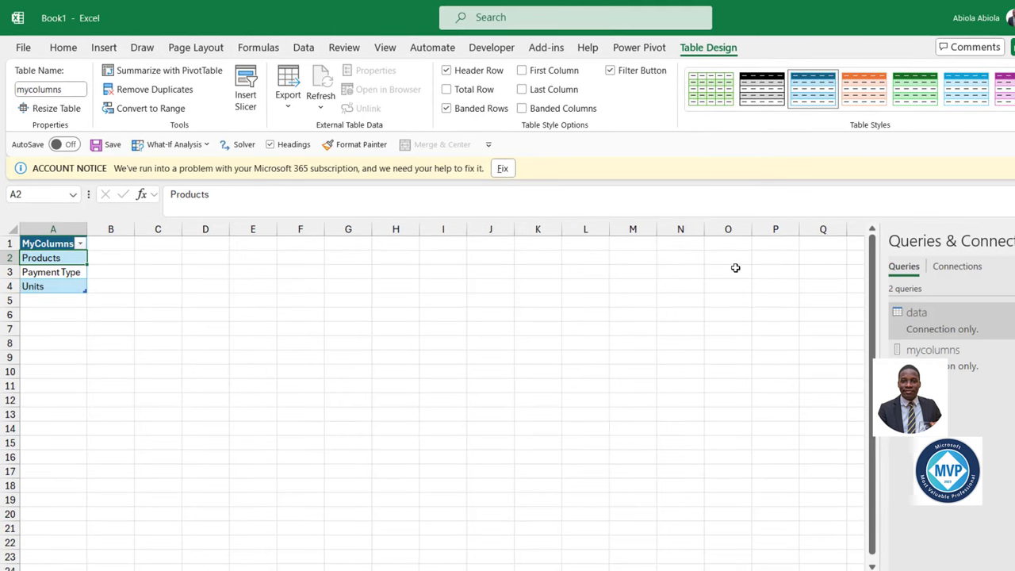
# Load the data query as a table on a new worksheet.
pyautogui.click(915, 312)
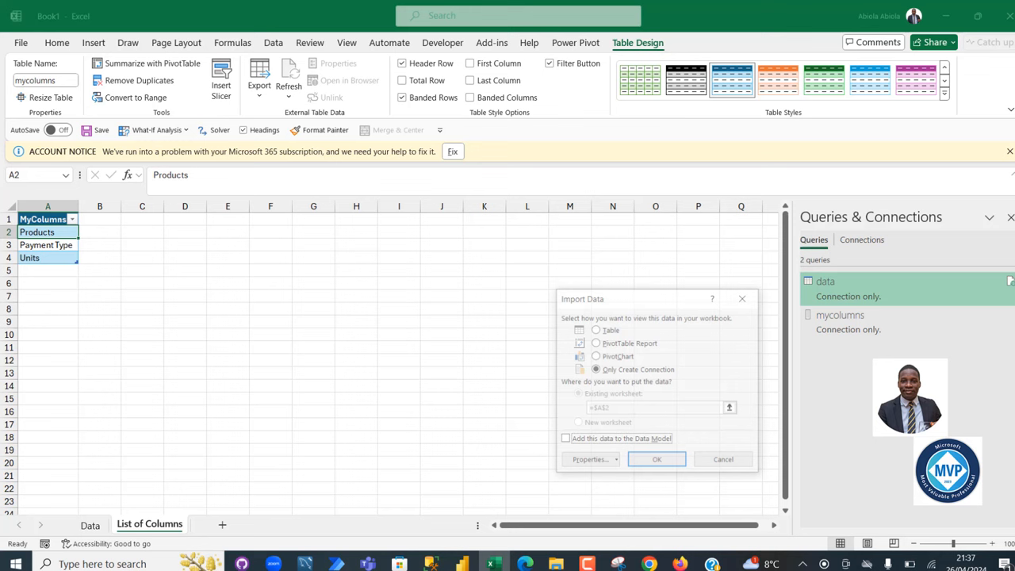
pyautogui.click(594, 329)
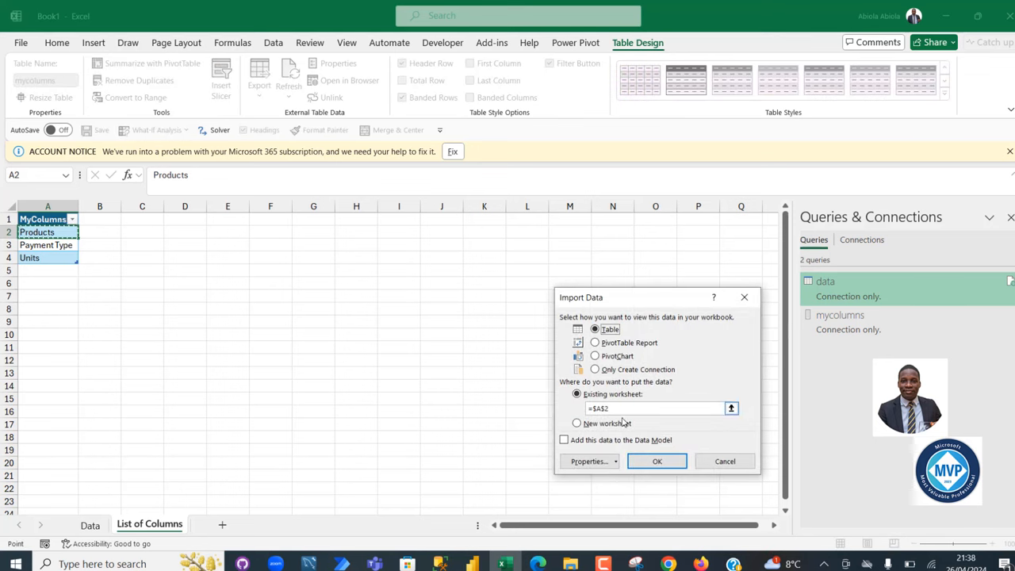
pyautogui.click(576, 422)
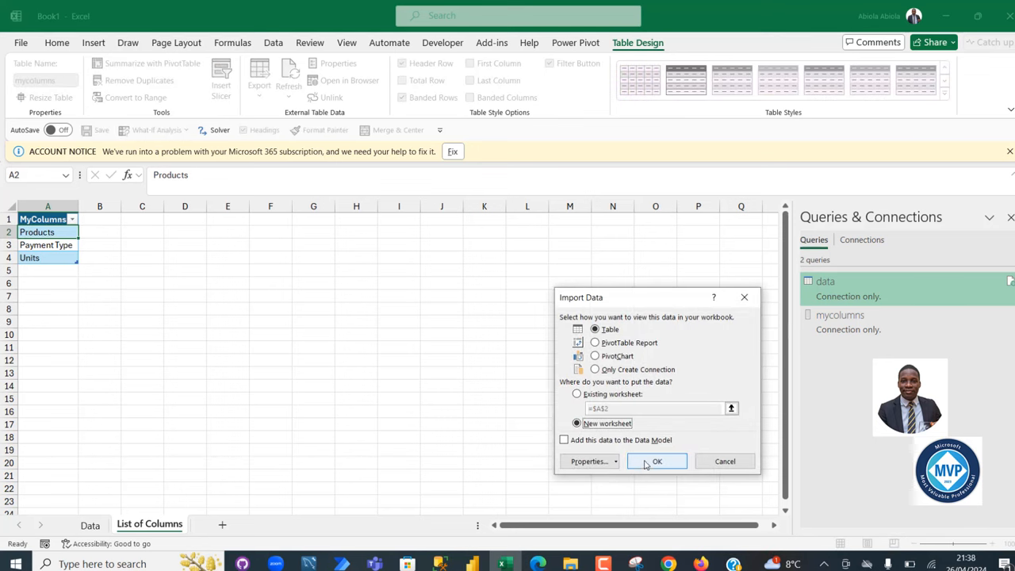
pyautogui.click(656, 460)
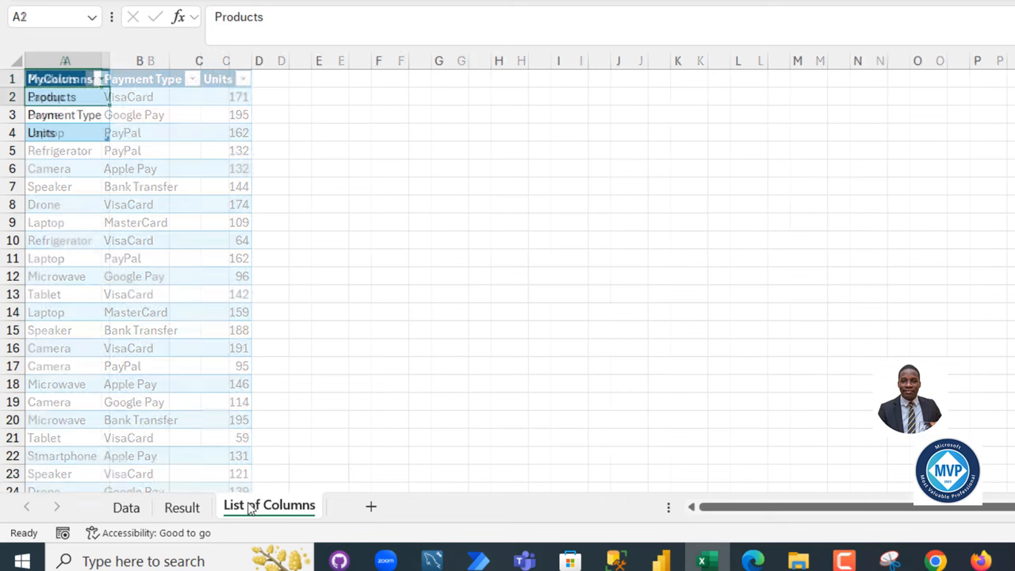
# Enter Sales Amount below Units in the MyColumns list, then view the Result sheet.
pyautogui.click(66, 150)
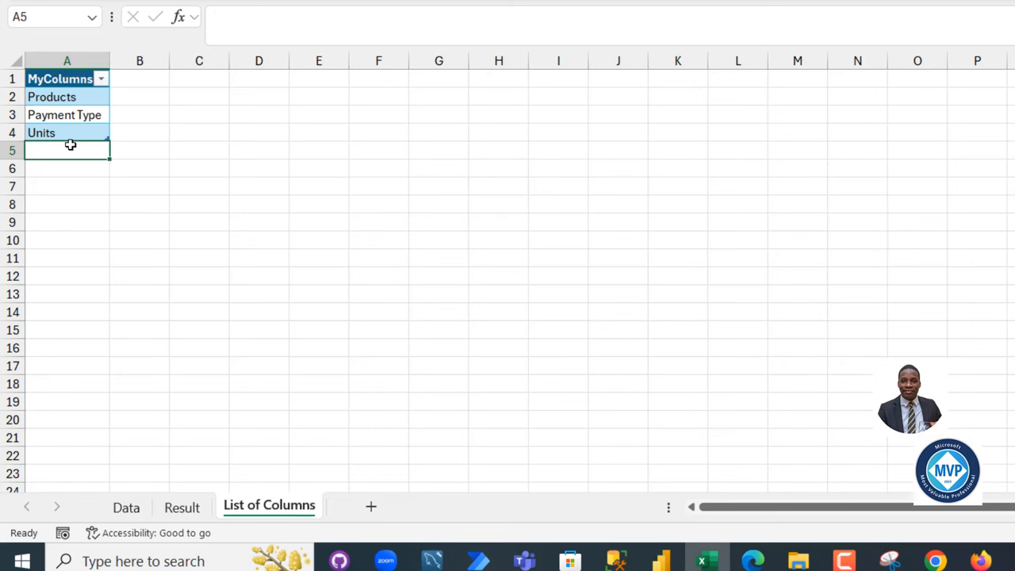
pyautogui.write('Sales Amount')
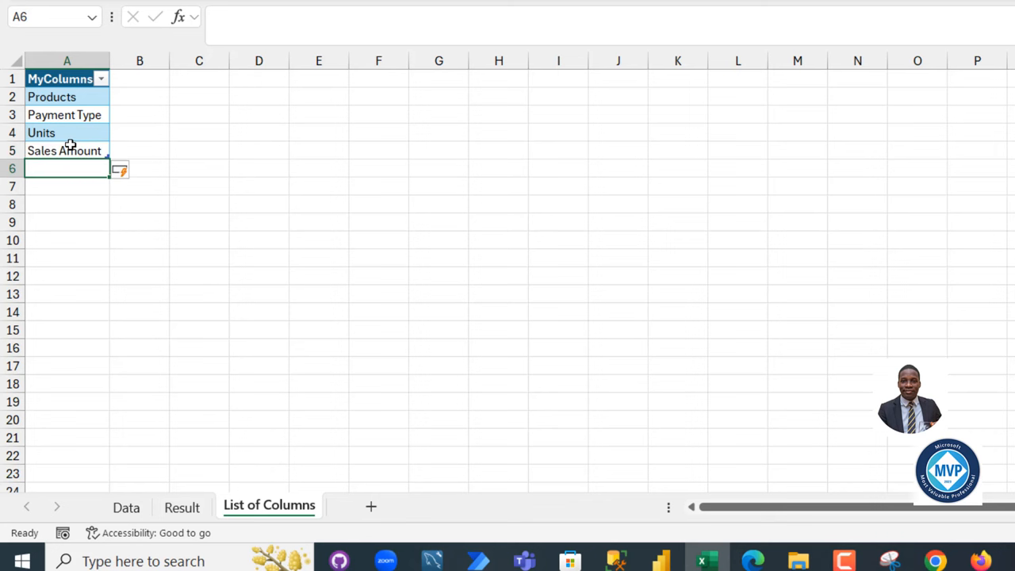
pyautogui.click(258, 96)
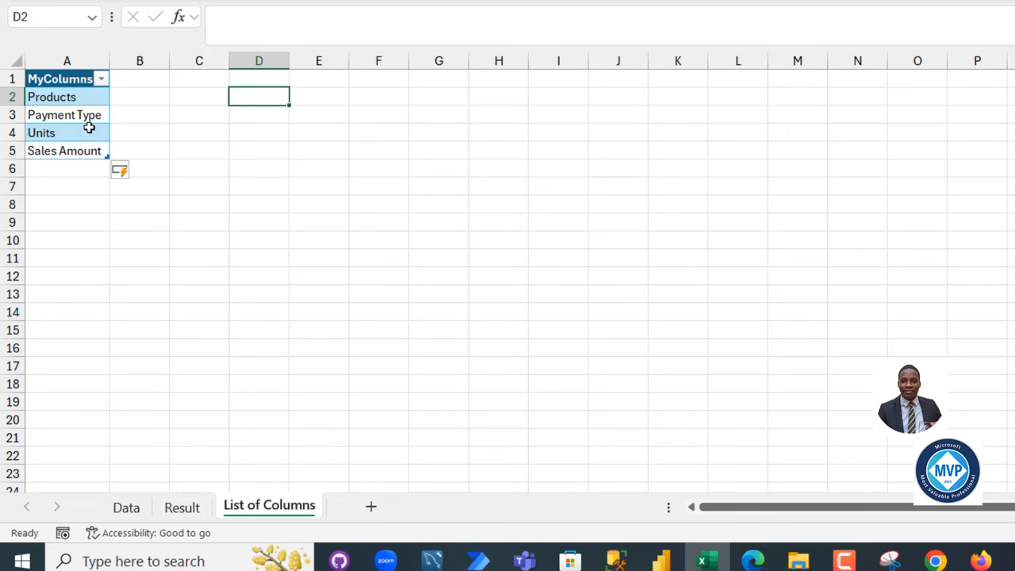
pyautogui.moveTo(106, 160)
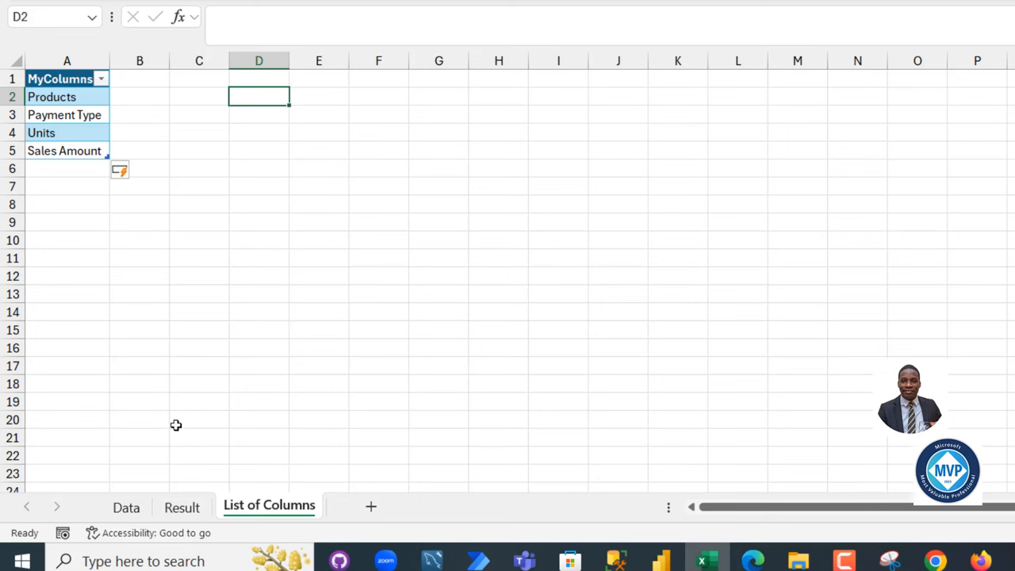
pyautogui.click(181, 507)
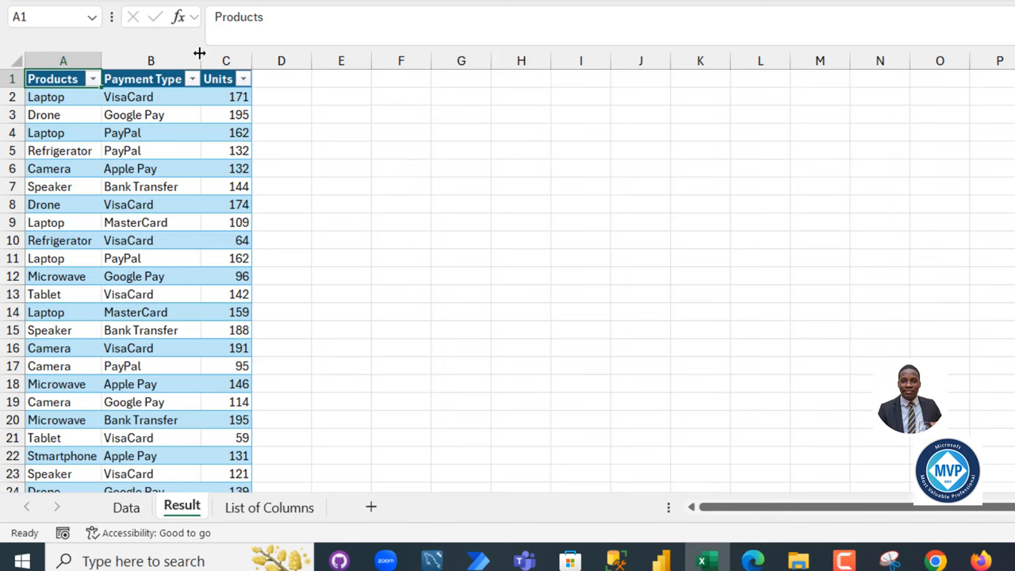
# Refresh the Result table to show the new Sales Amount column, then return to List of Columns.
pyautogui.rightClick(132, 132)
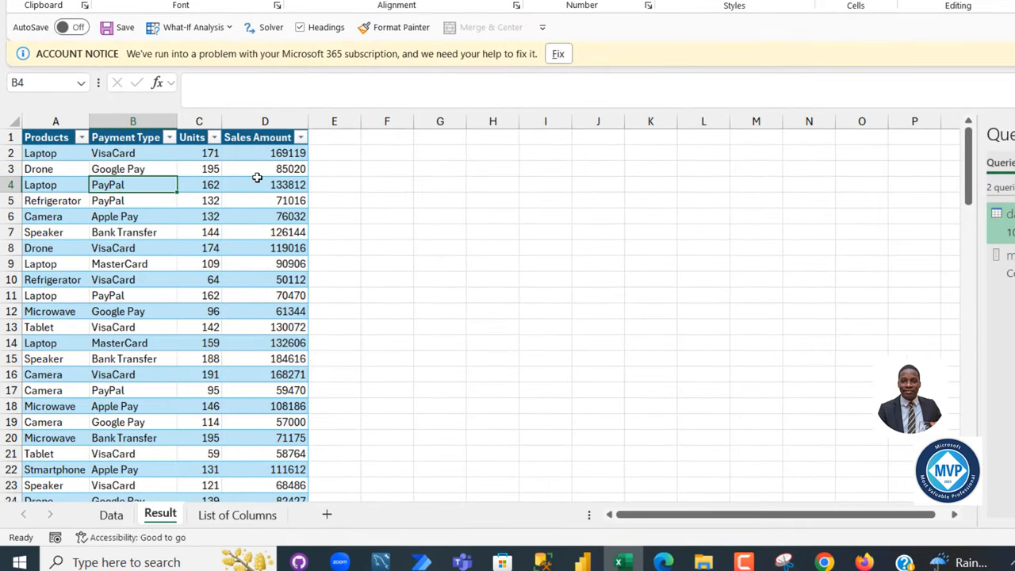
pyautogui.click(265, 184)
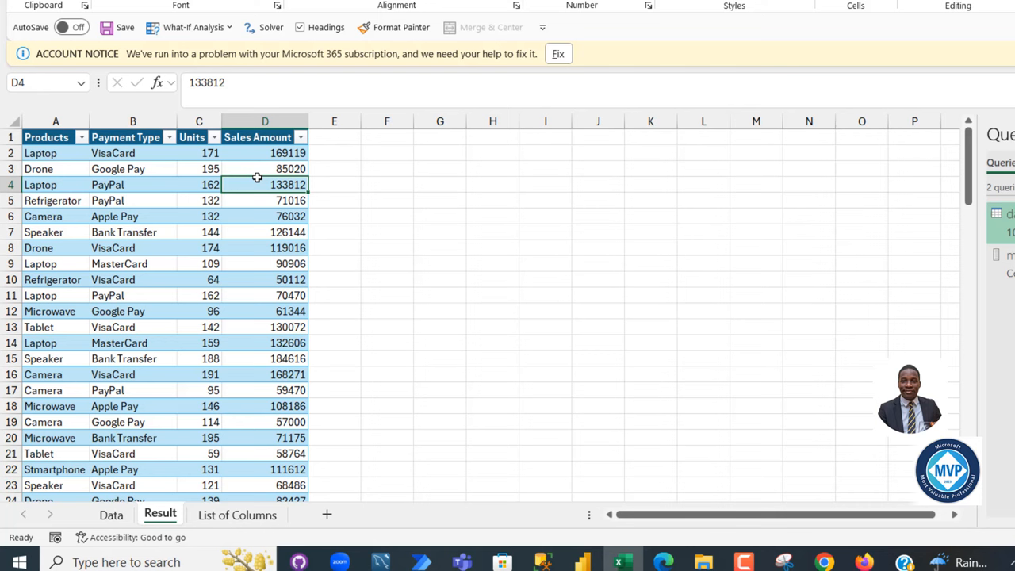
pyautogui.click(237, 514)
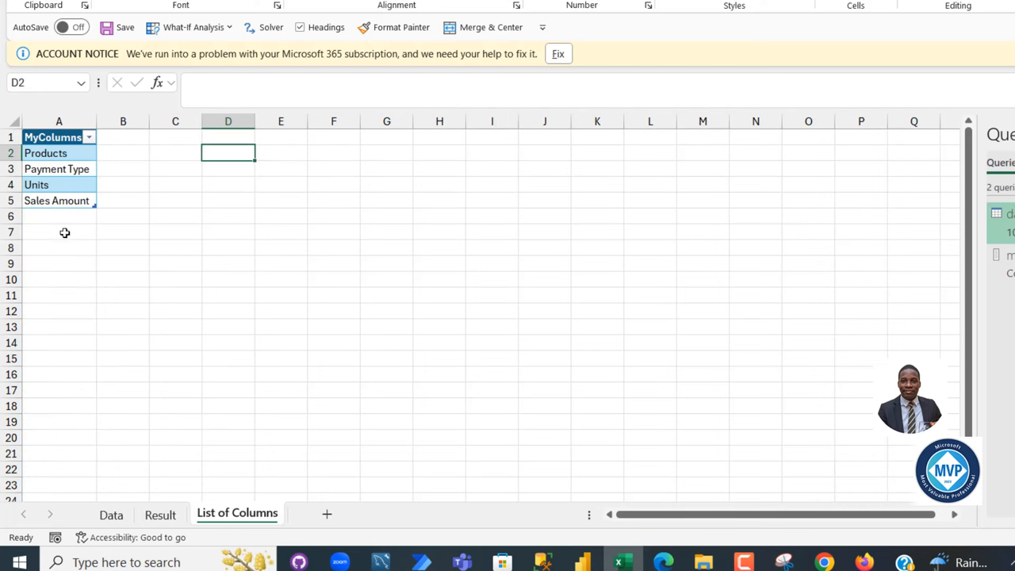
# Add 'Year' as the fifth MyColumns entry and check the Result table's new Year column of 2015 values.
pyautogui.write('Year')
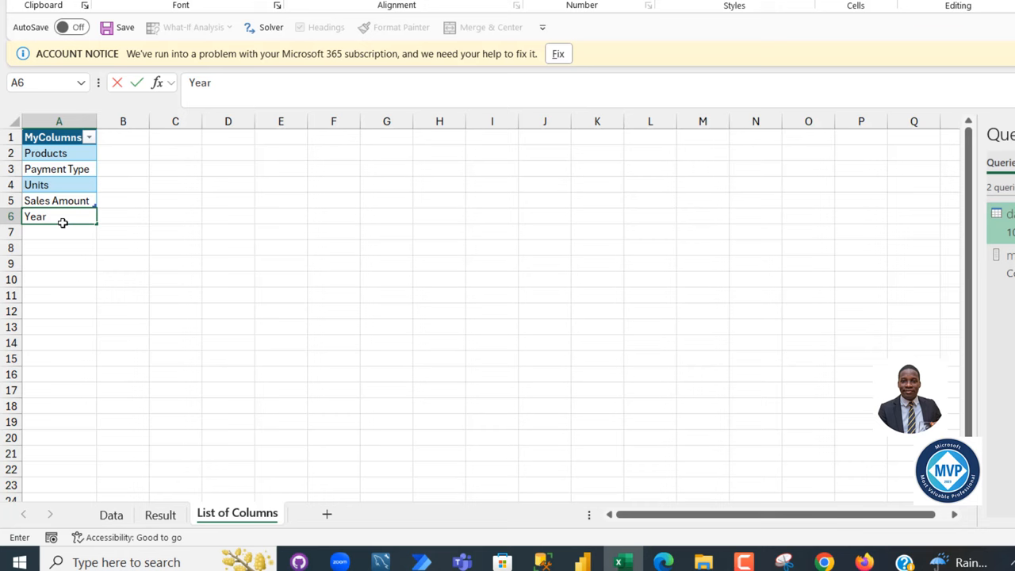
pyautogui.click(160, 515)
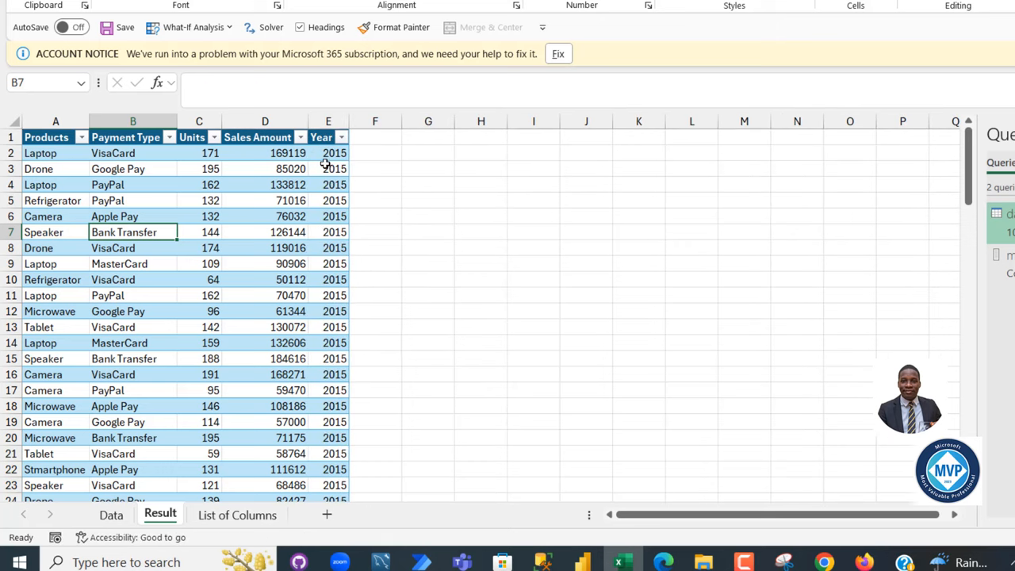
pyautogui.click(199, 247)
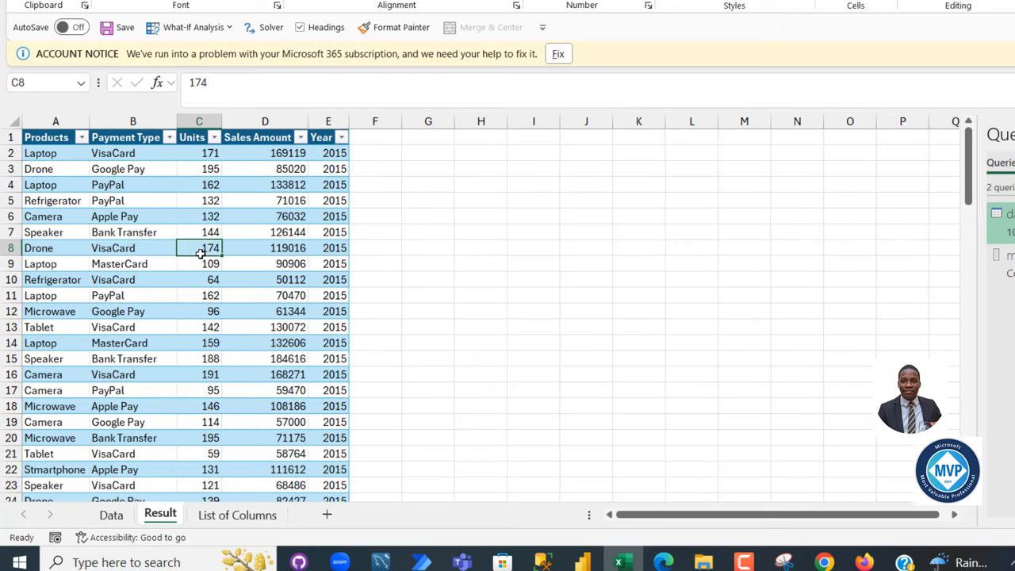